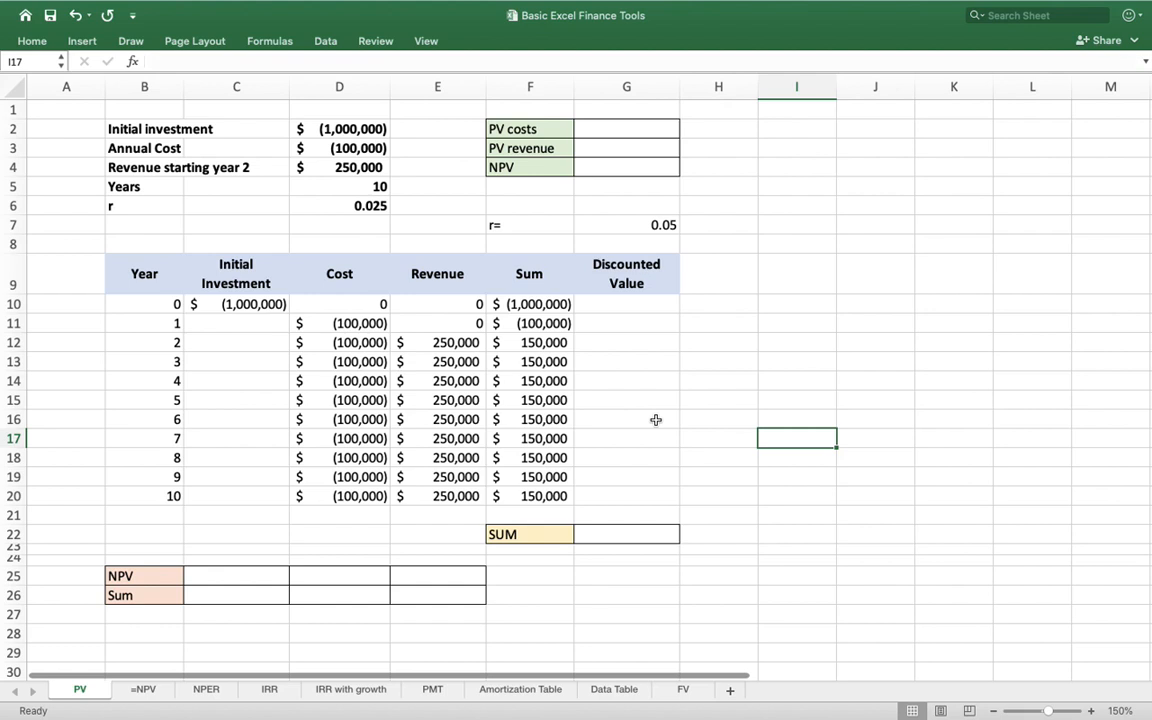
{"action": "mouse_move", "coordinate": [347, 342]}
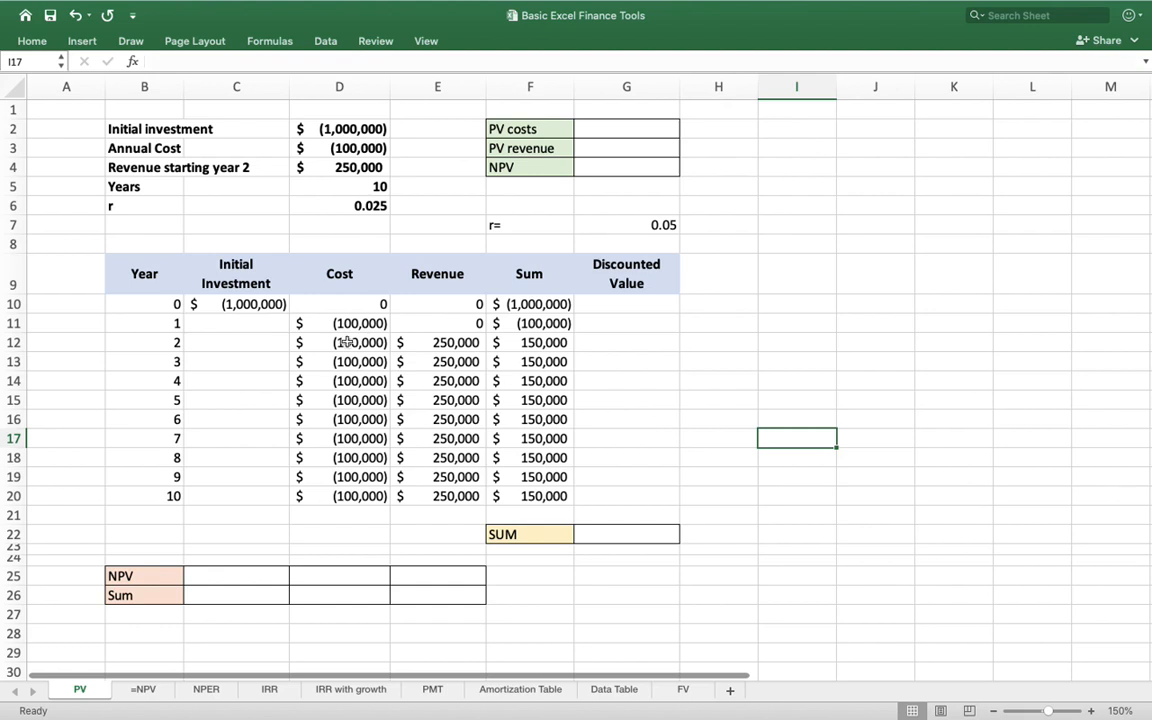
{"action": "mouse_move", "coordinate": [257, 365]}
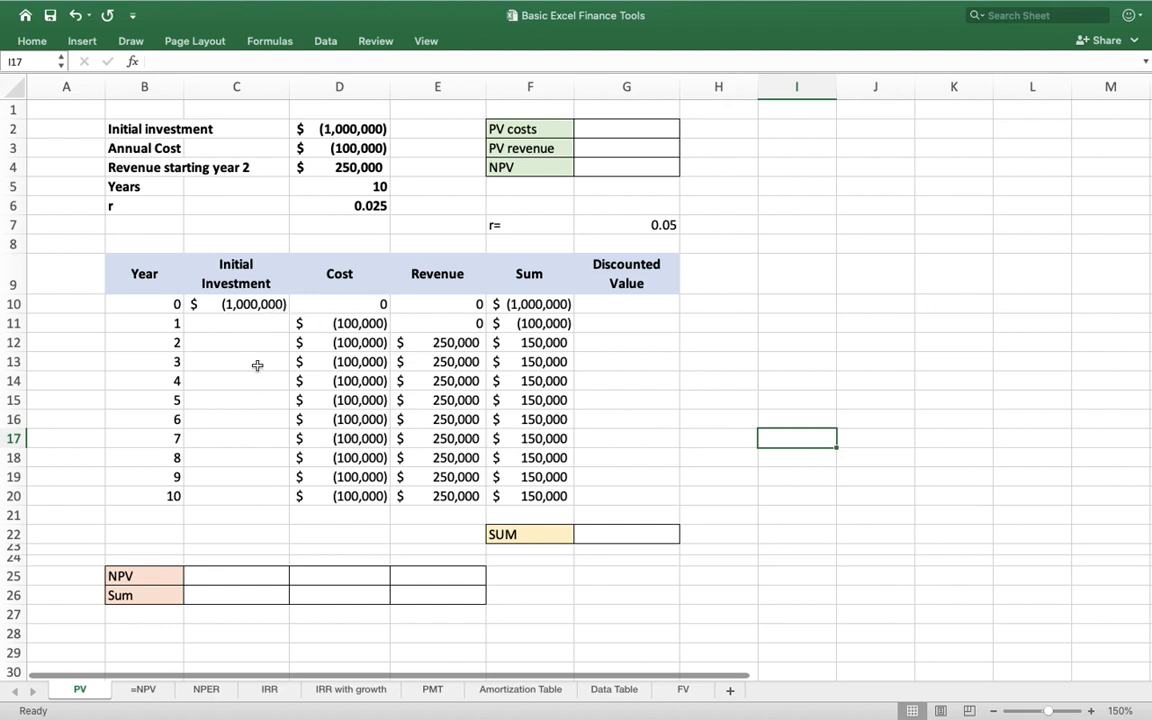
{"action": "mouse_move", "coordinate": [433, 389]}
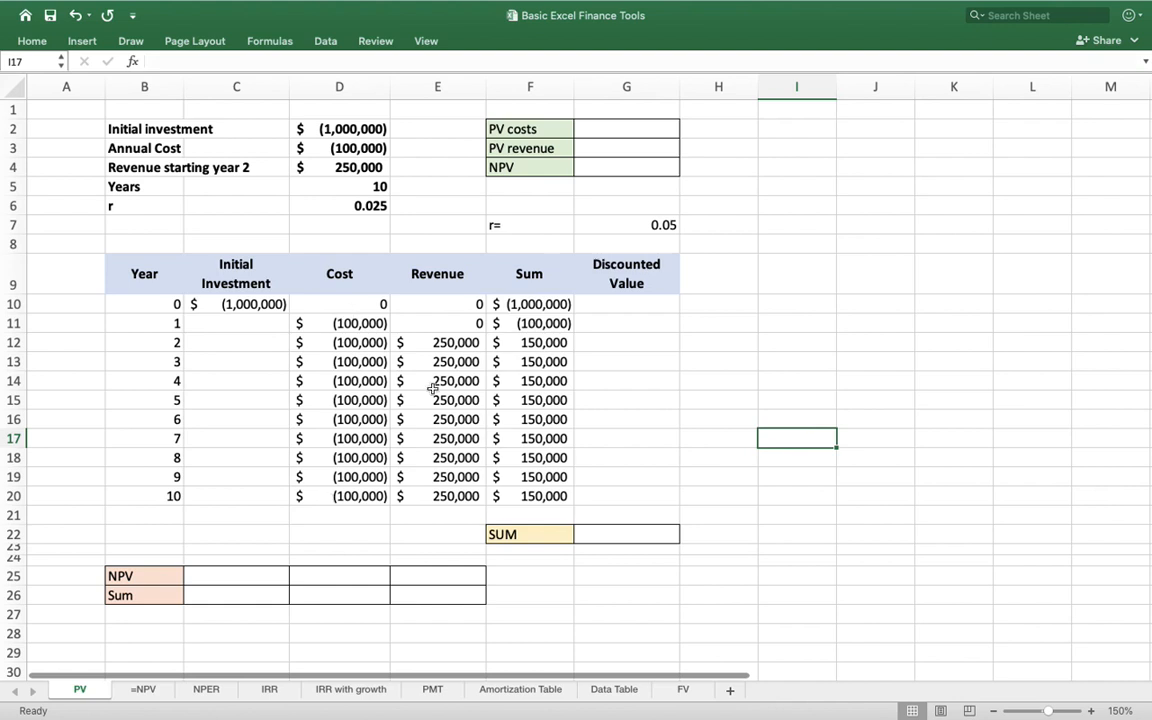
{"action": "mouse_move", "coordinate": [520, 462]}
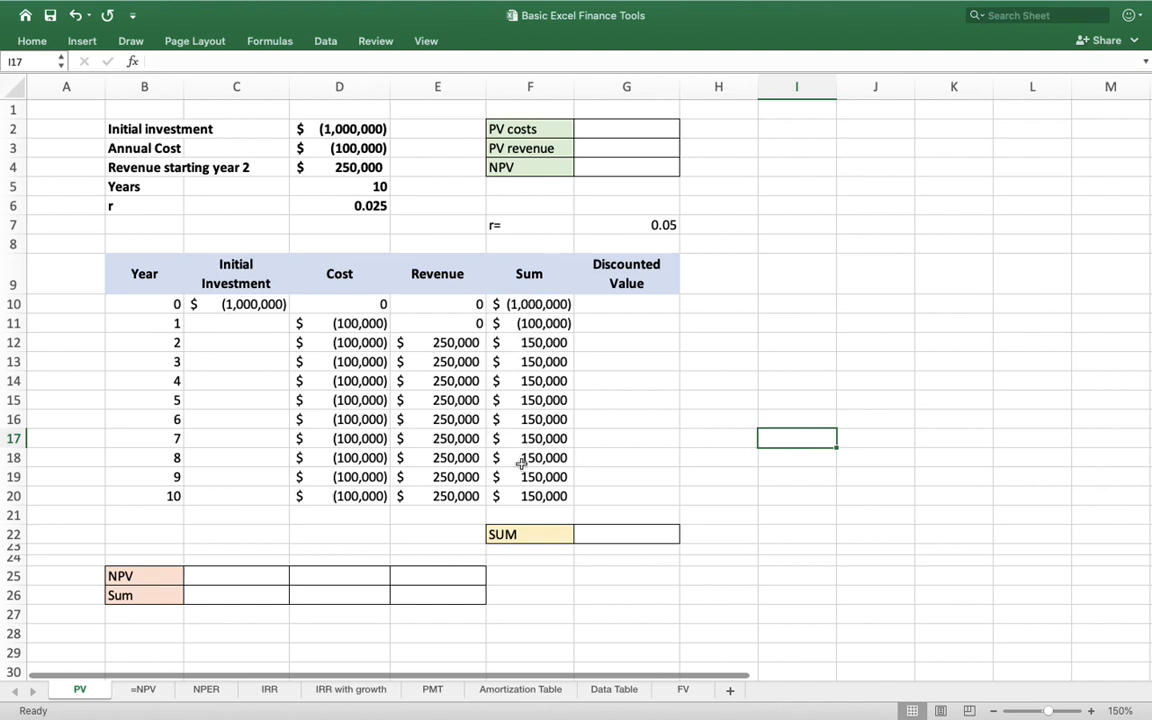
{"action": "mouse_move", "coordinate": [629, 306]}
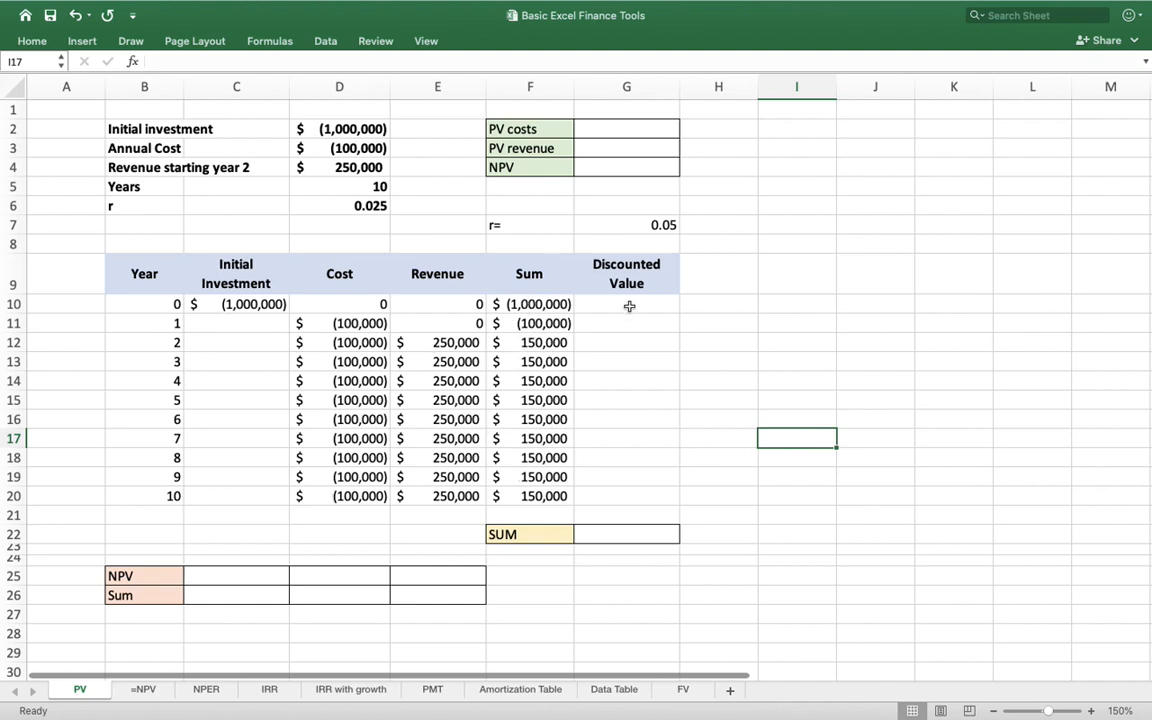
Enter =F10/(1+$D$6)^B10 in G10 to discount year 0's Sum to $(1,000,000)
{"action": "left_click", "coordinate": [626, 304]}
{"action": "type", "text": "="}
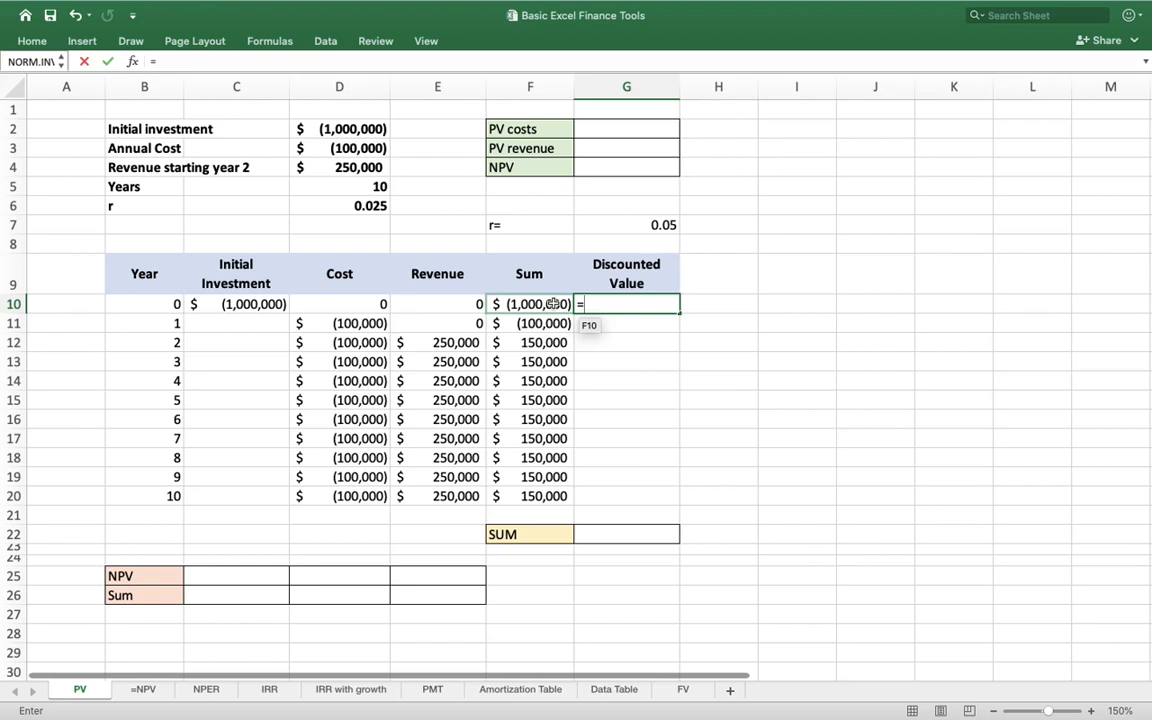
{"action": "left_click", "coordinate": [530, 304]}
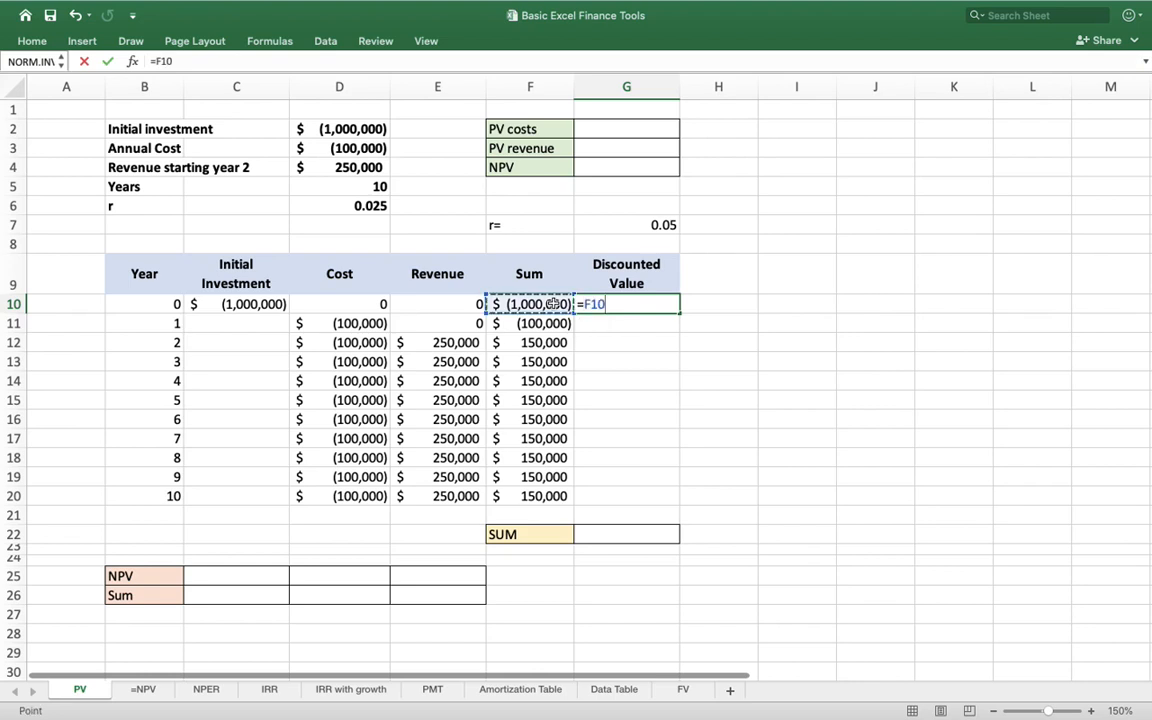
{"action": "type", "text": "/"}
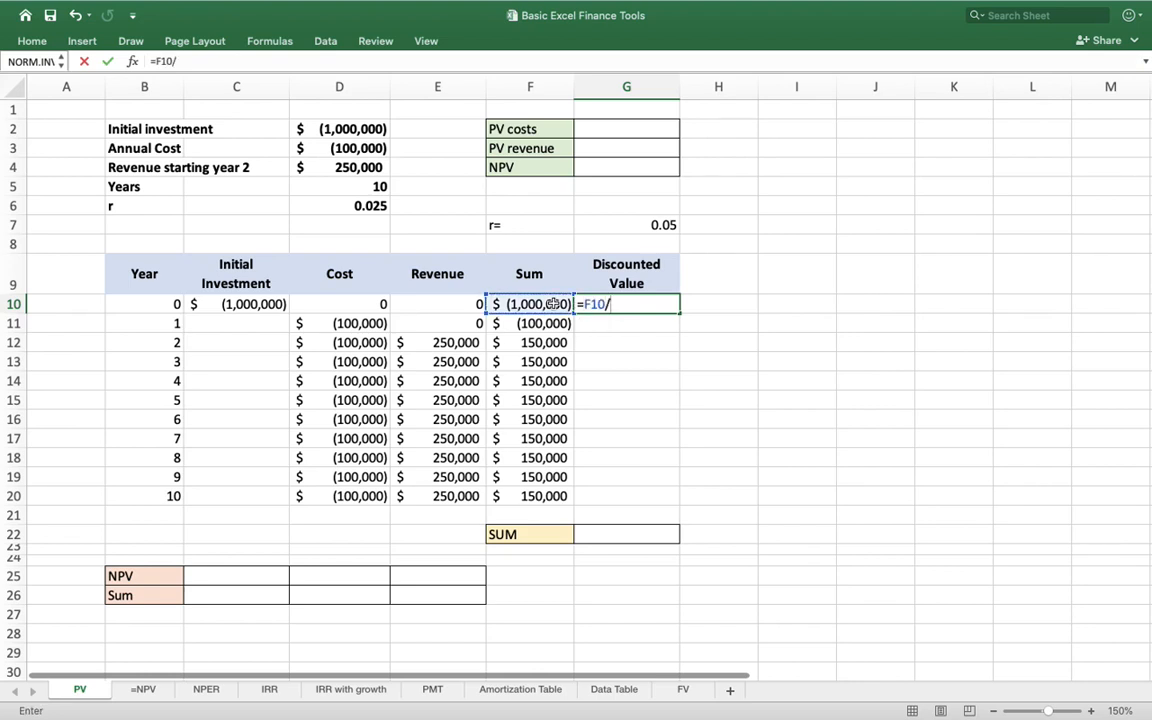
{"action": "type", "text": "(1+"}
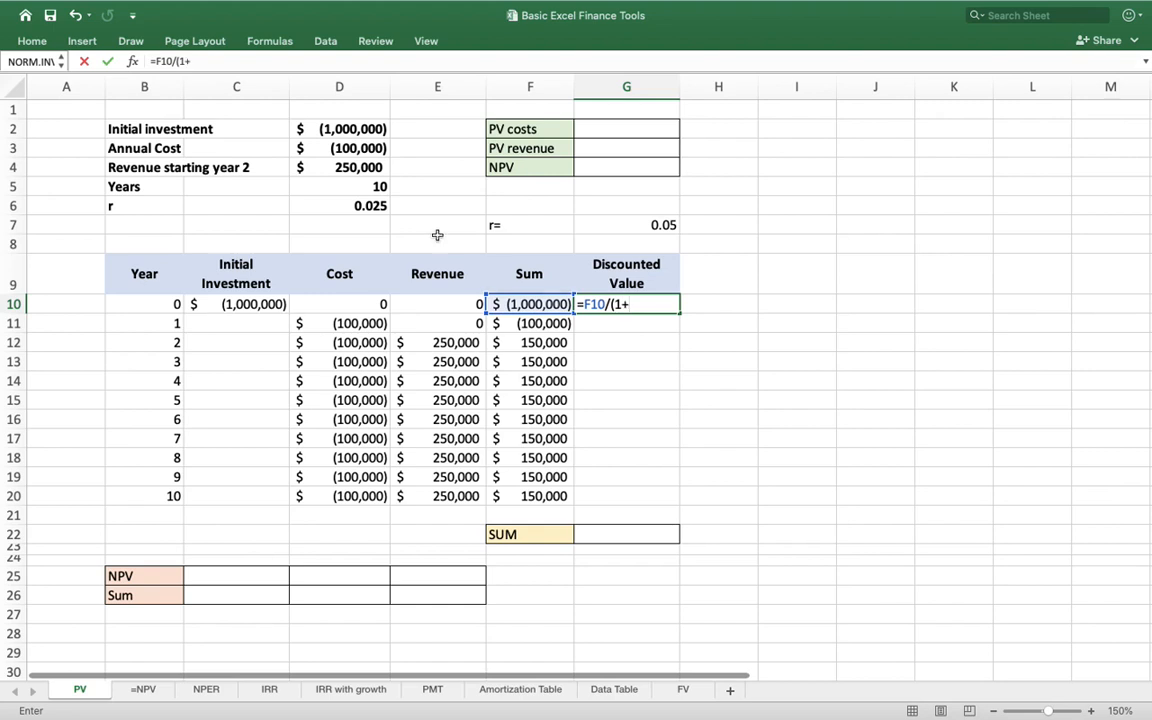
{"action": "left_click", "coordinate": [339, 205]}
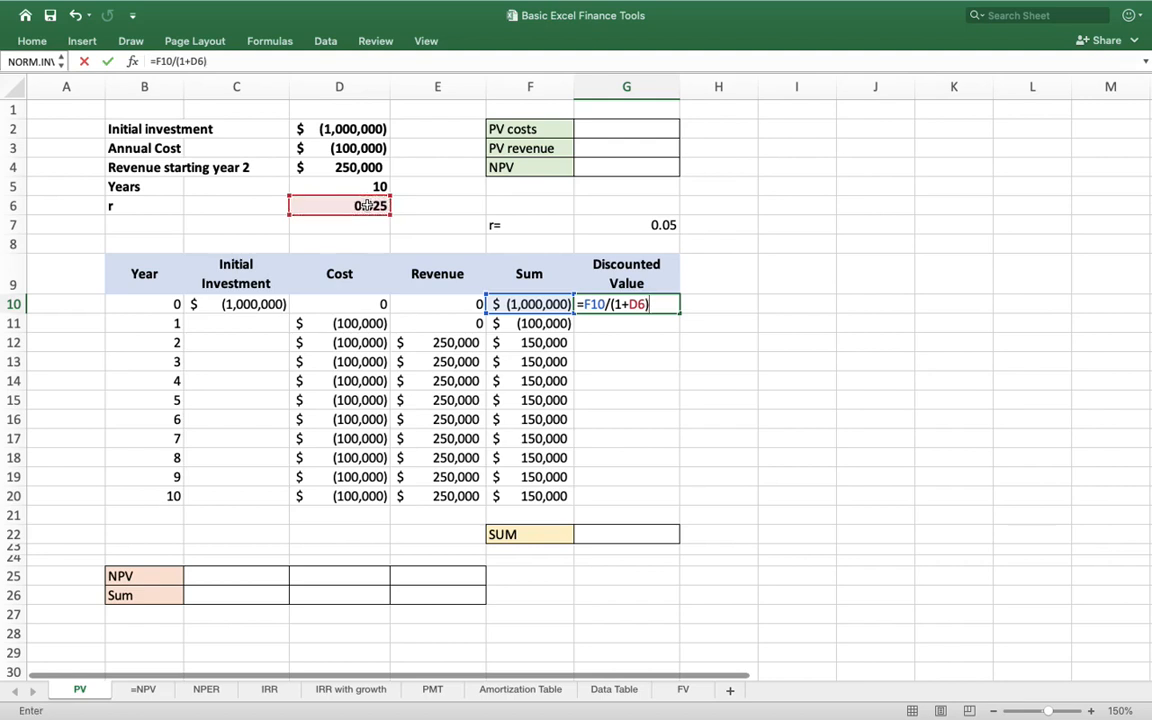
{"action": "type", "text": "^"}
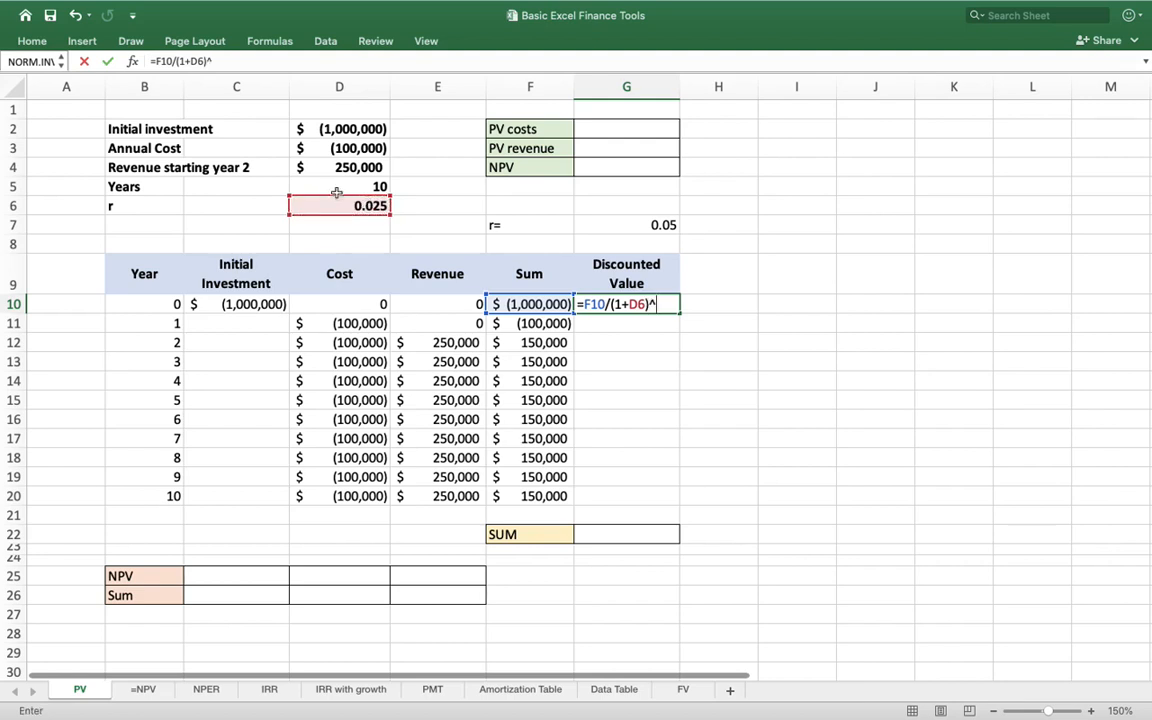
{"action": "left_click", "coordinate": [144, 303]}
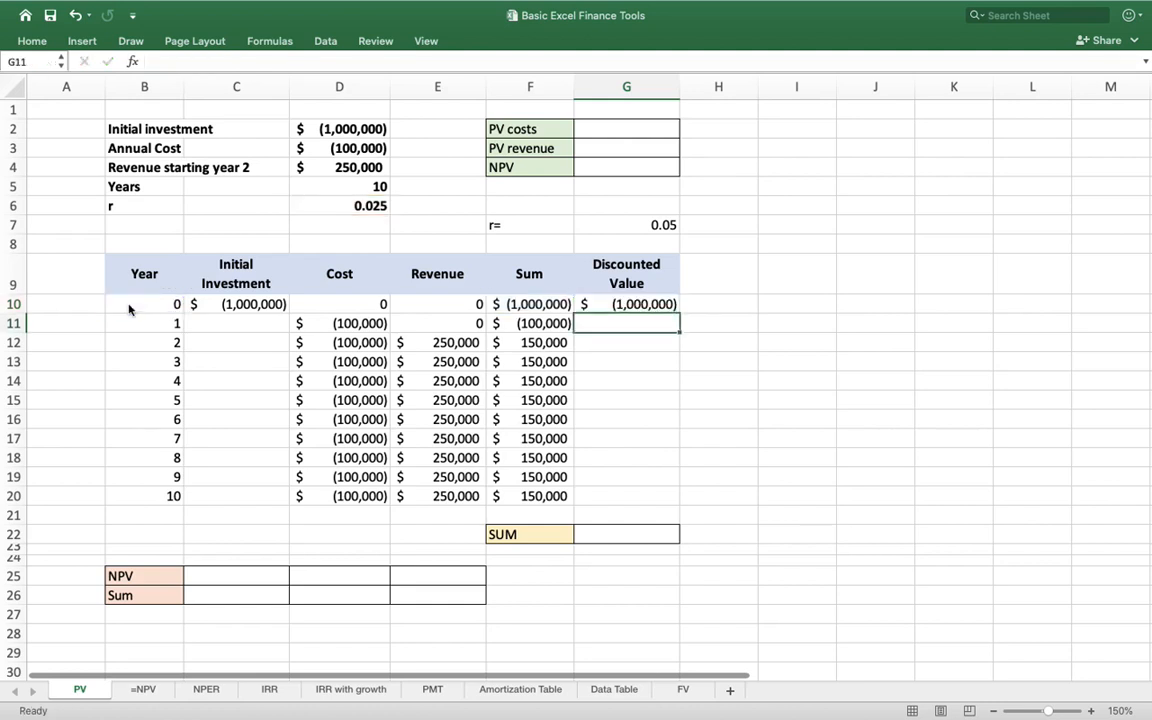
{"action": "left_click", "coordinate": [627, 304]}
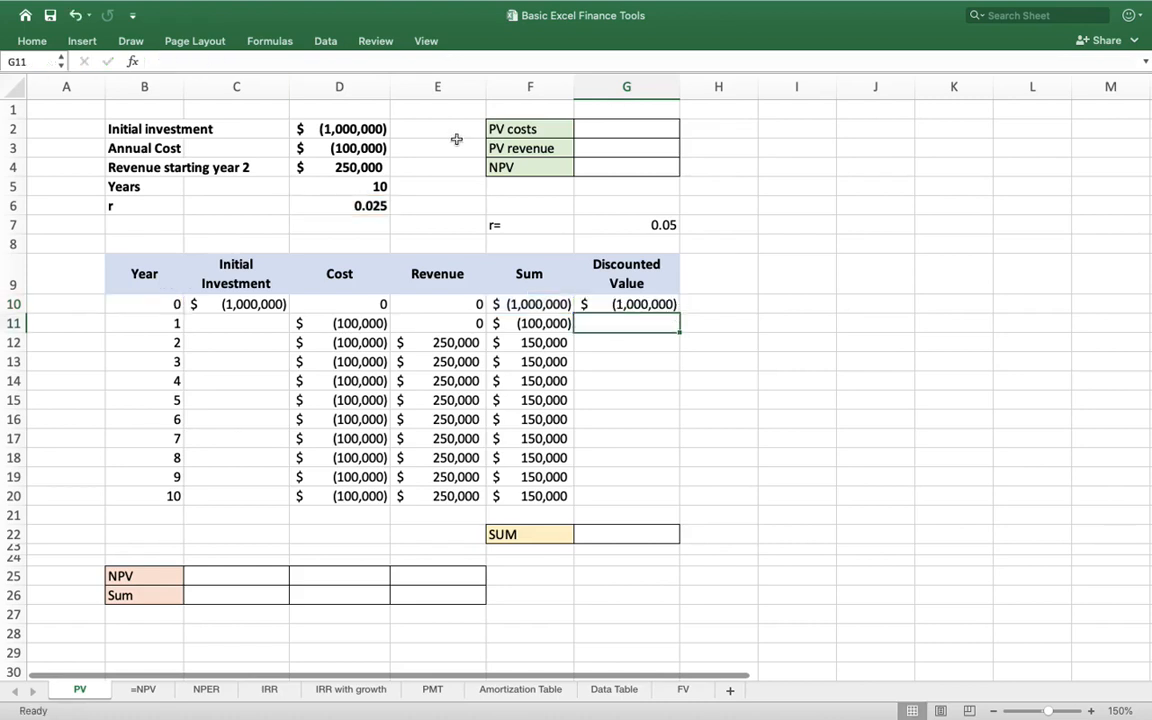
Copy the discount formula down to year 10 and total G10:G20 with SUM
{"action": "left_click", "coordinate": [626, 303]}
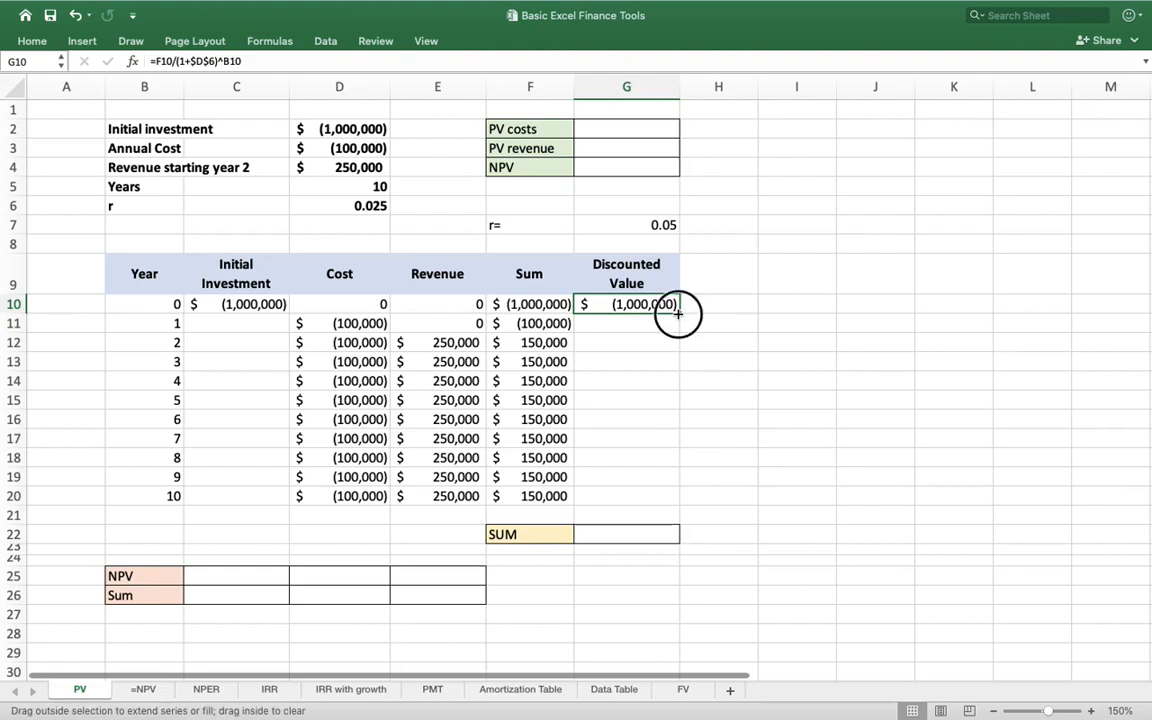
{"action": "left_click_drag", "start_coordinate": [678, 313], "coordinate": [678, 496]}
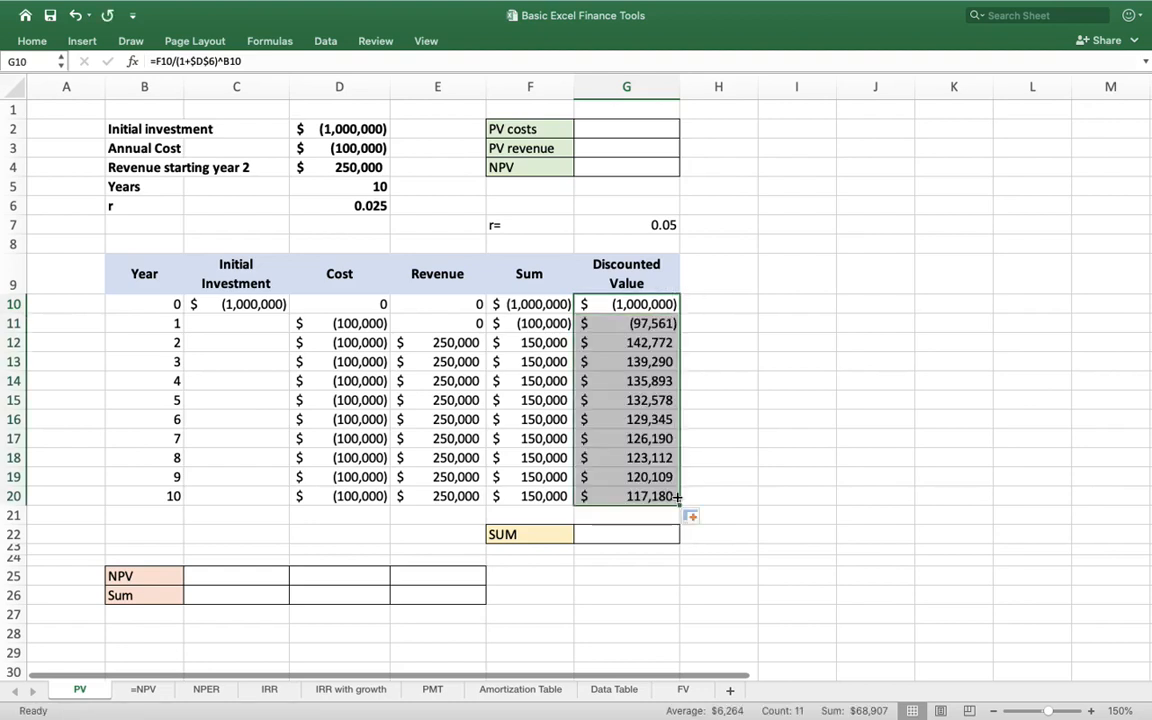
{"action": "mouse_move", "coordinate": [517, 413]}
{"action": "type", "text": "="}
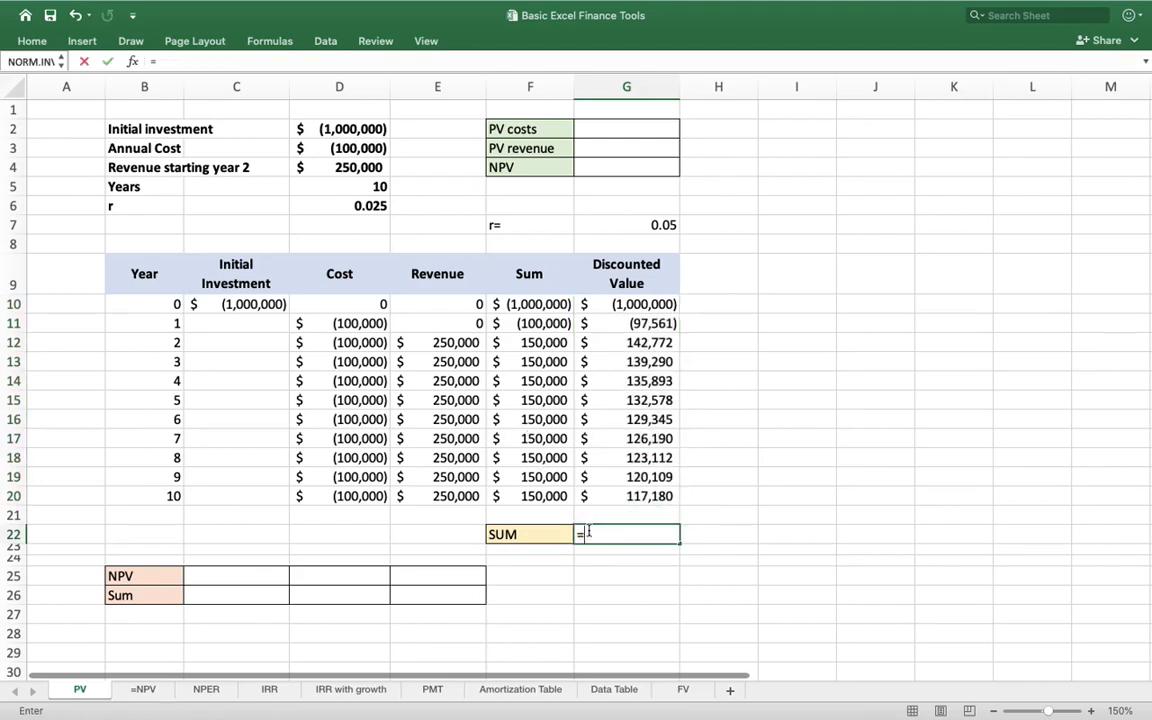
{"action": "type", "text": "sum*"}
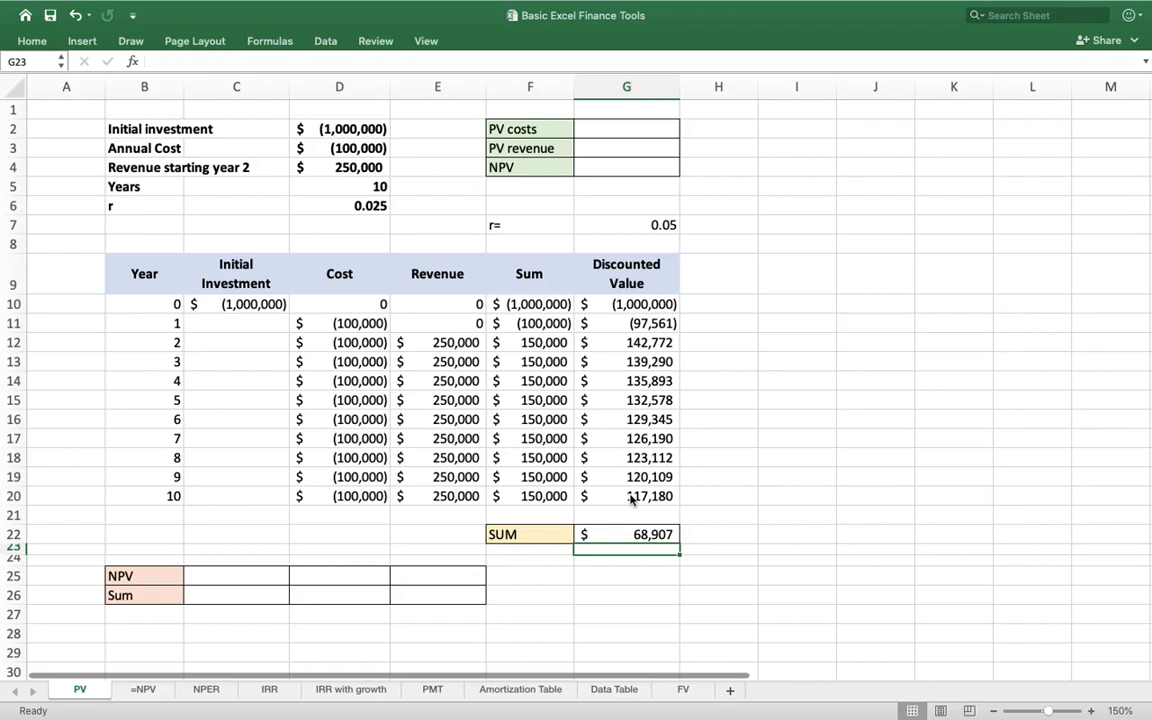
{"action": "mouse_move", "coordinate": [398, 190]}
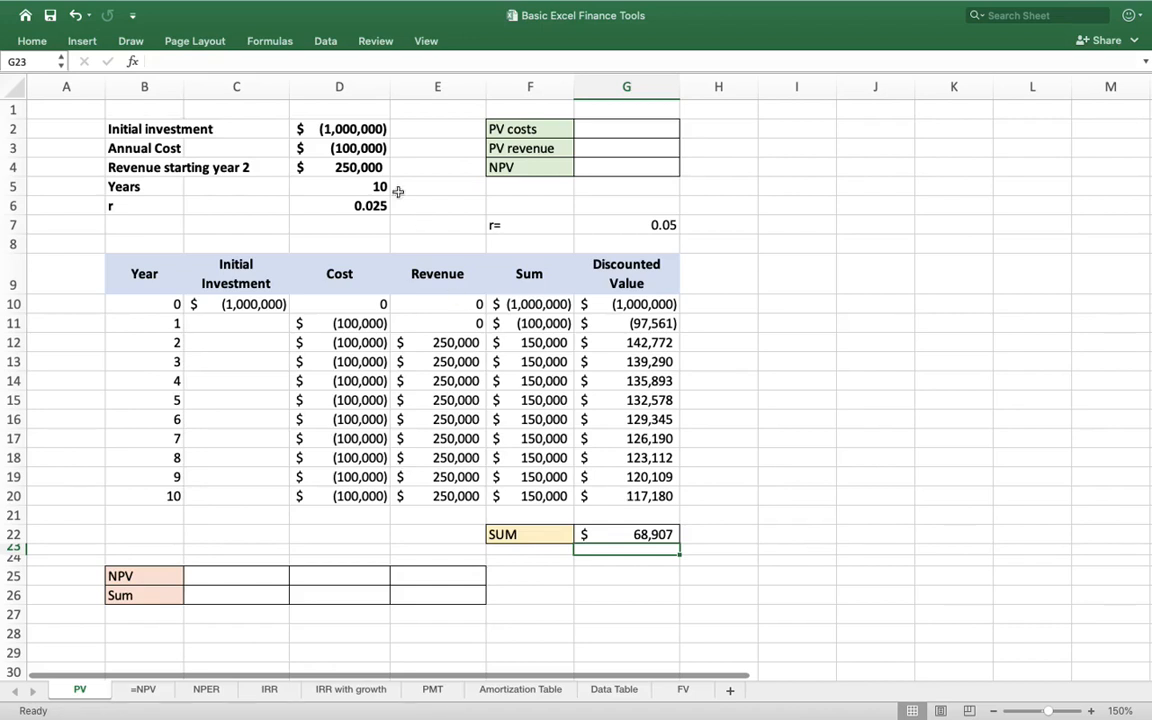
{"action": "mouse_move", "coordinate": [378, 162]}
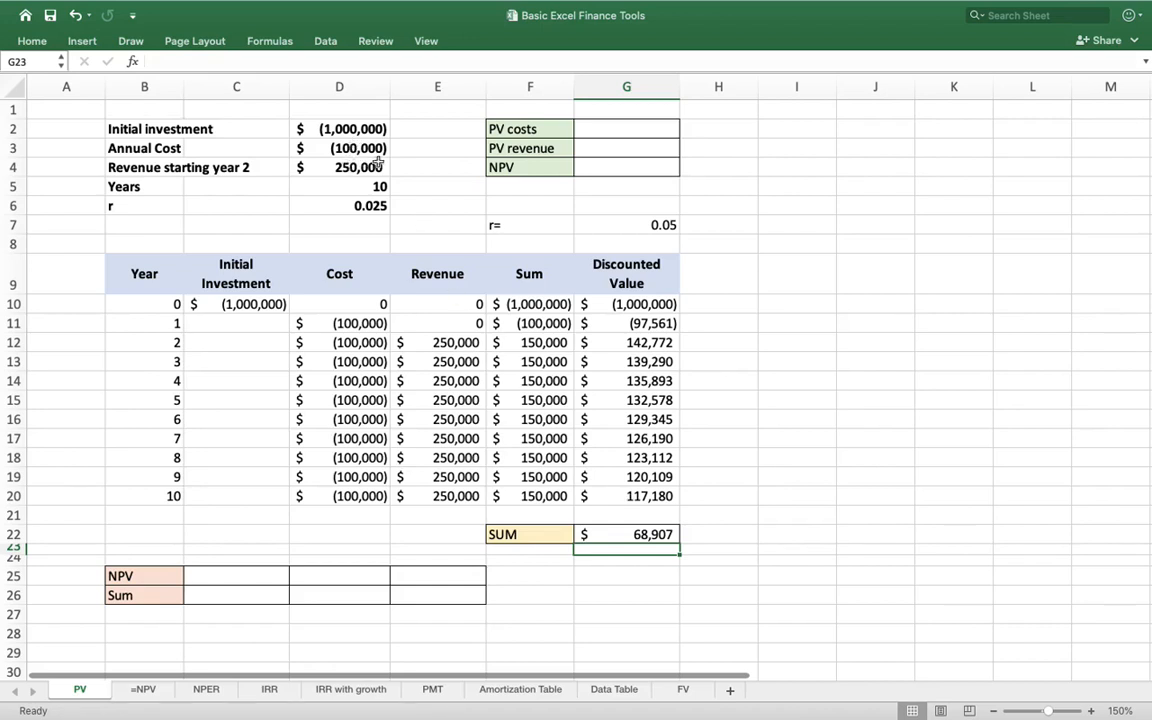
Enter =PV(D6,D5,-D3) in G2 for the discounted annual costs
{"action": "left_click", "coordinate": [627, 128]}
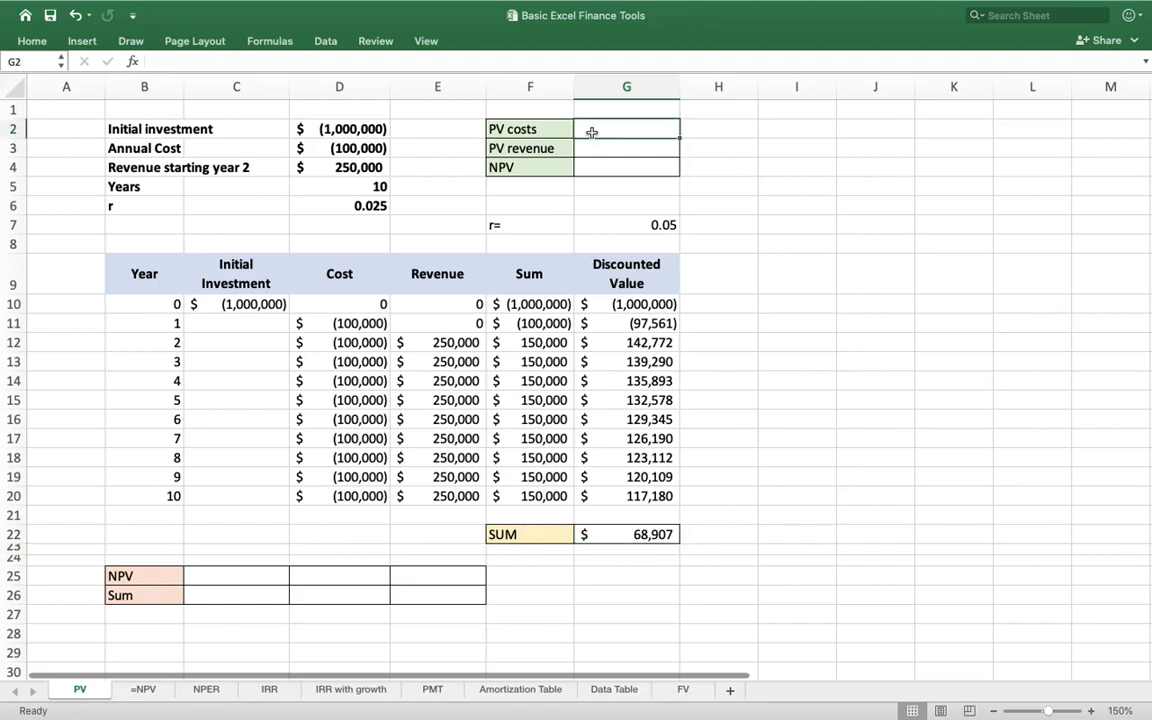
{"action": "type", "text": "="}
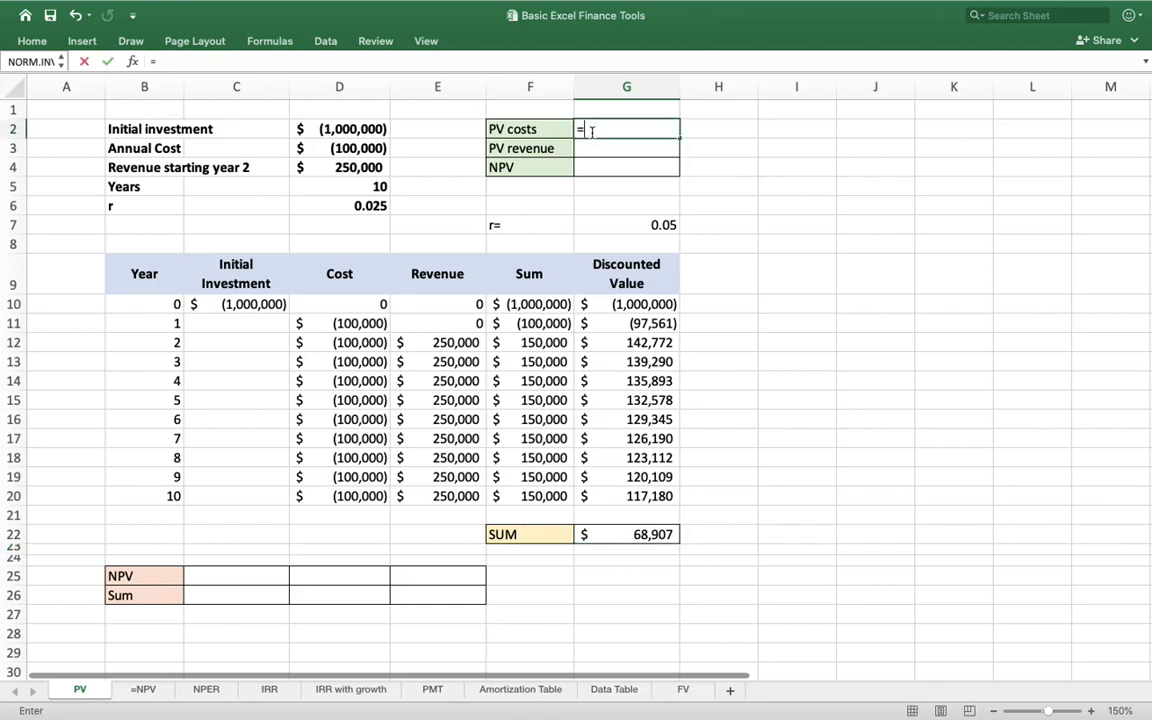
{"action": "type", "text": "pv"}
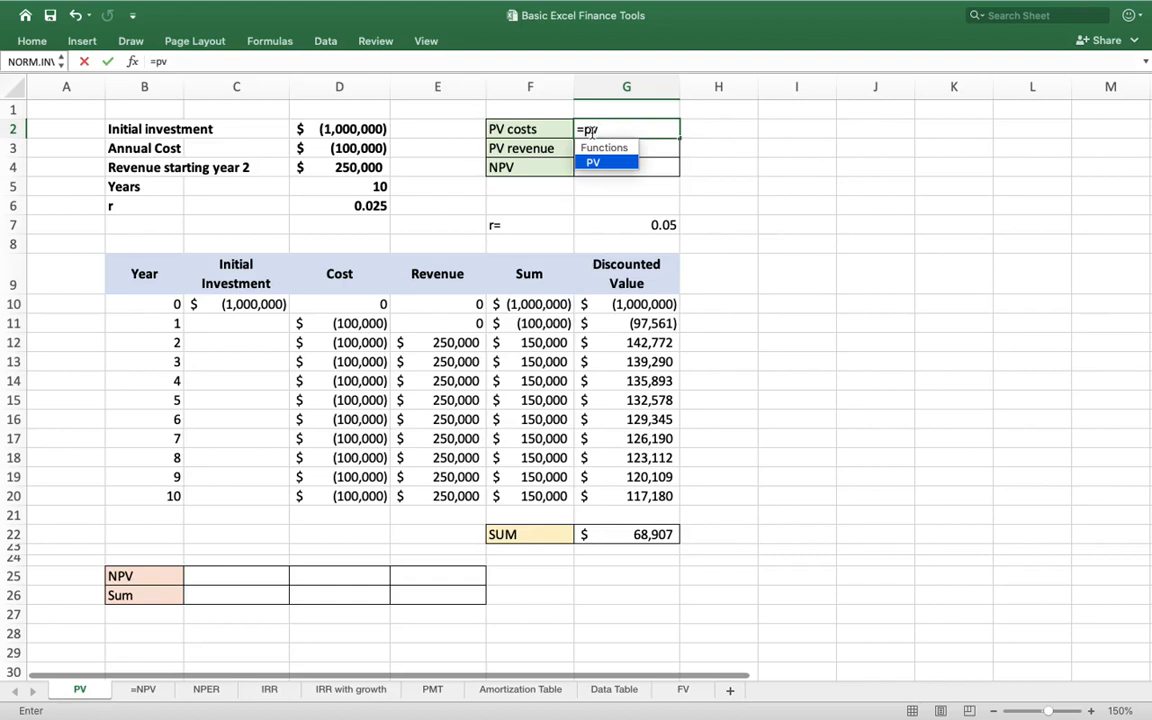
{"action": "type", "text": "("}
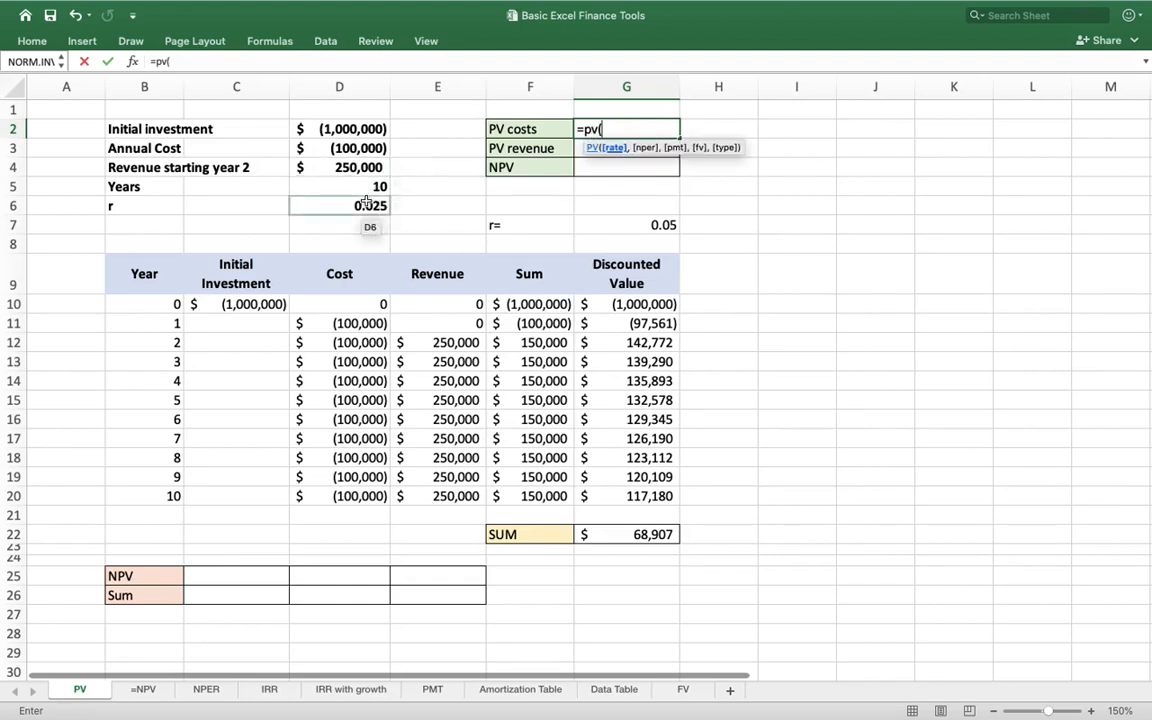
{"action": "left_click", "coordinate": [339, 205]}
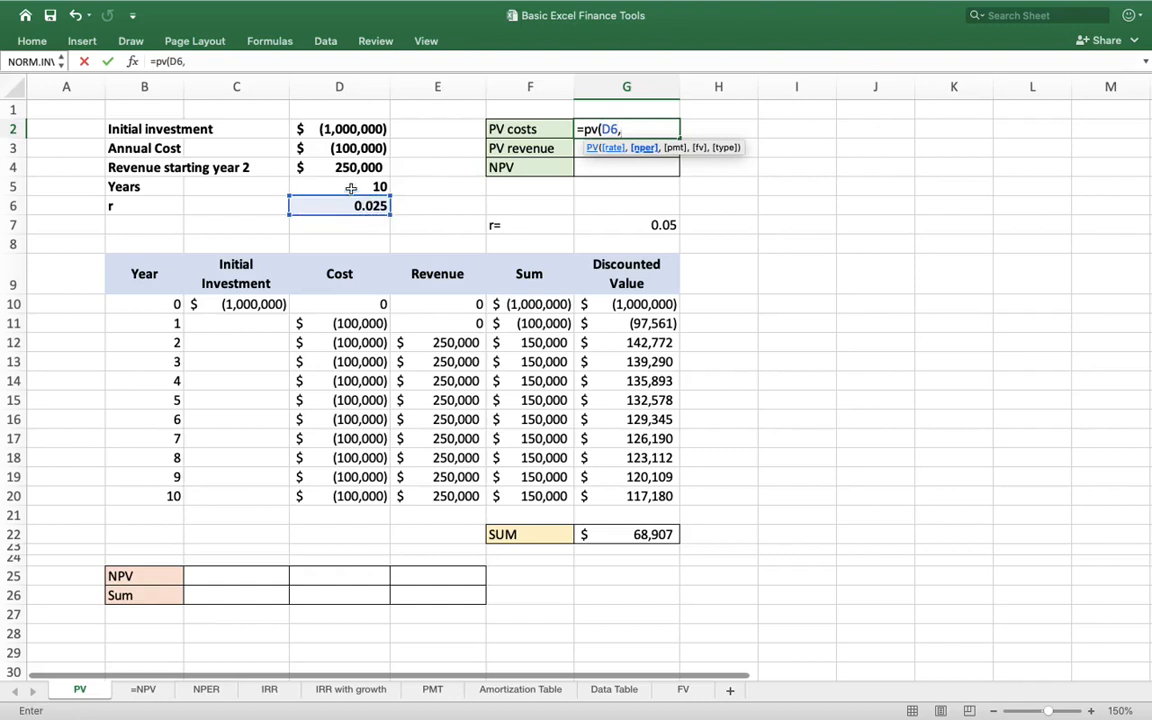
{"action": "left_click", "coordinate": [339, 186]}
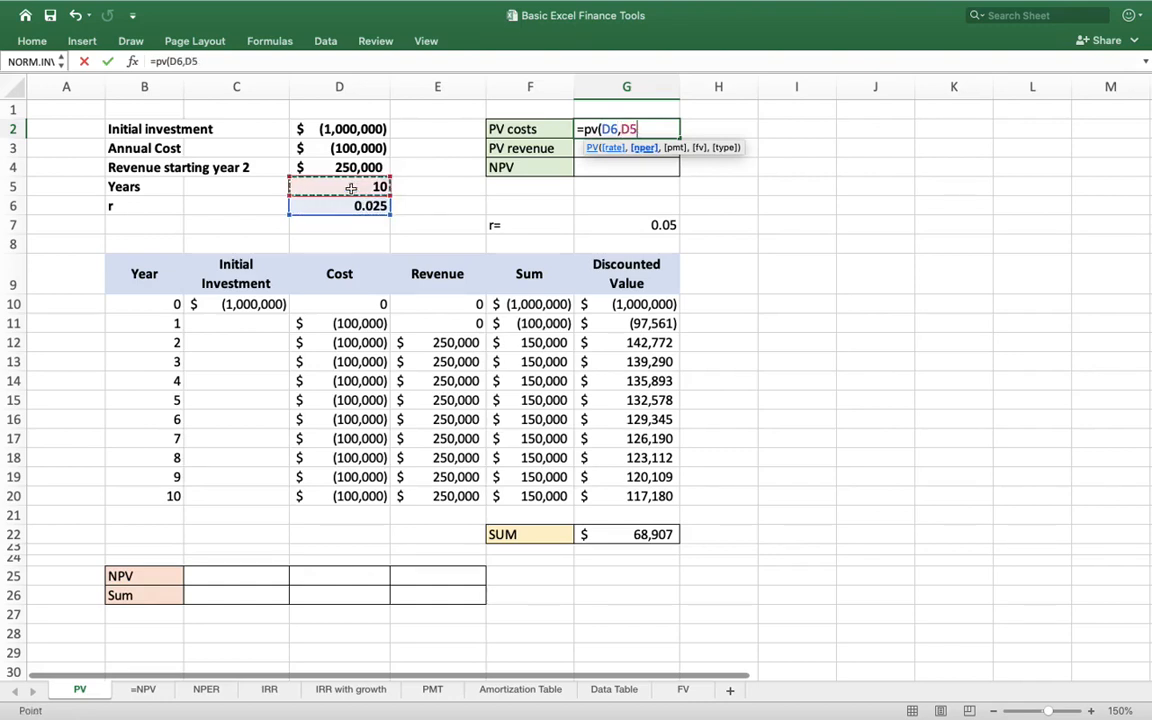
{"action": "type", "text": ","}
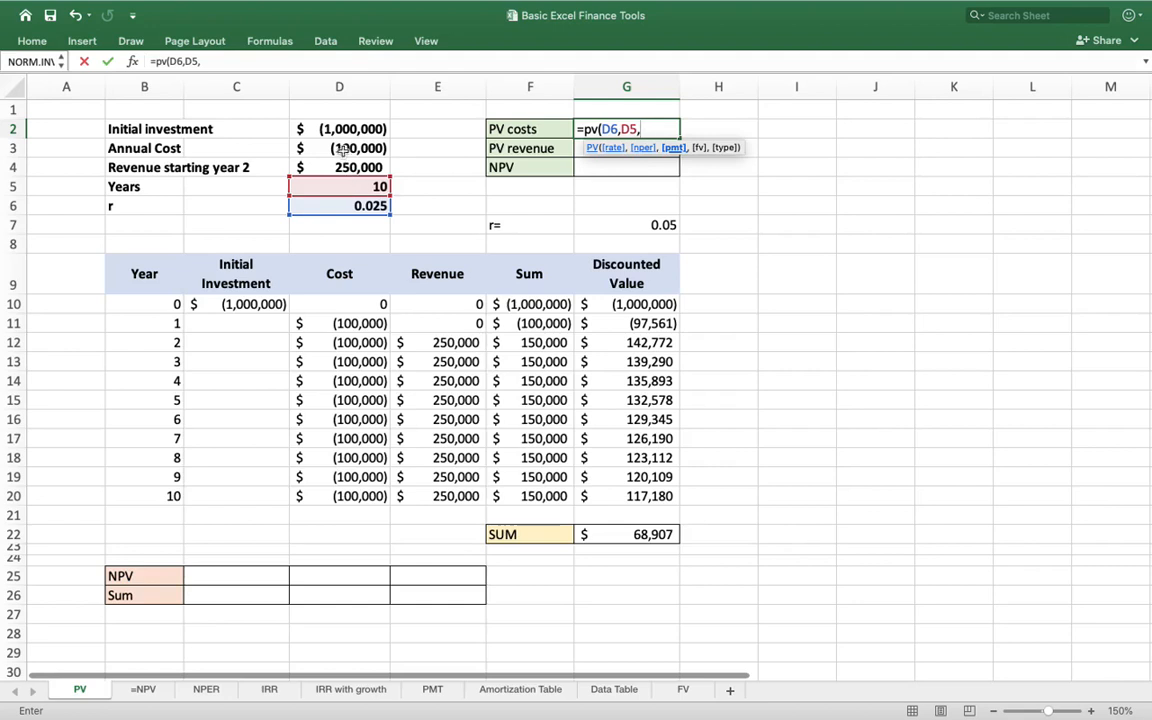
{"action": "left_click", "coordinate": [339, 148]}
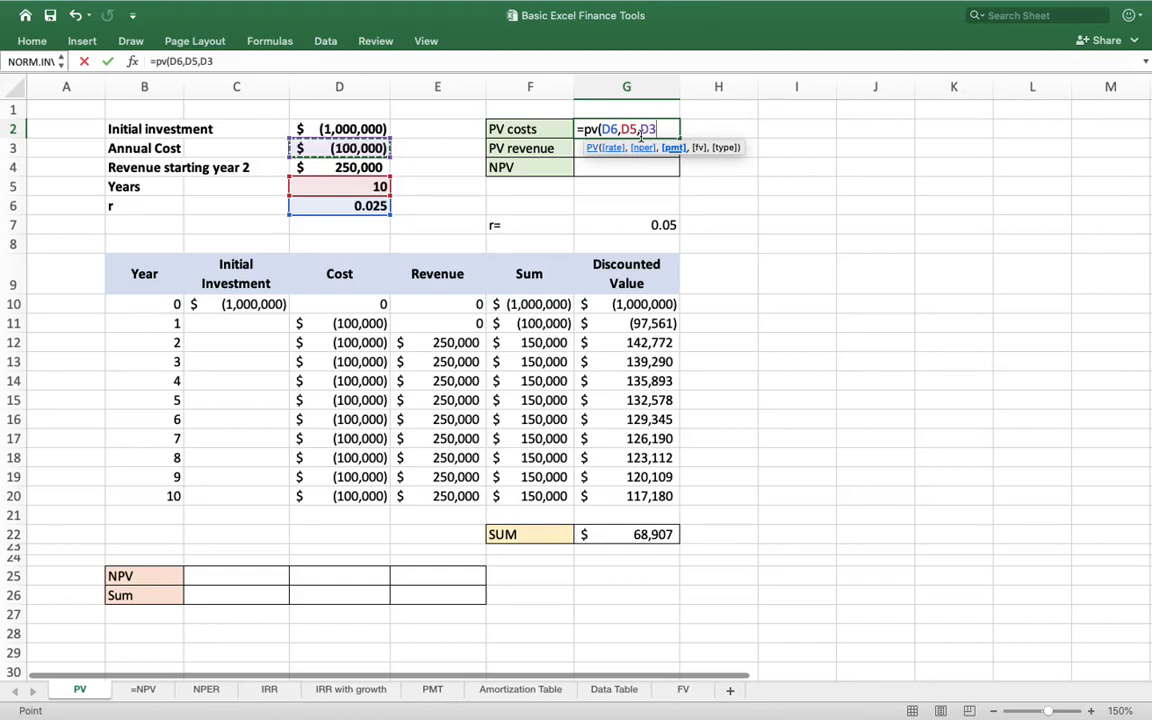
{"action": "type", "text": "-D3)"}
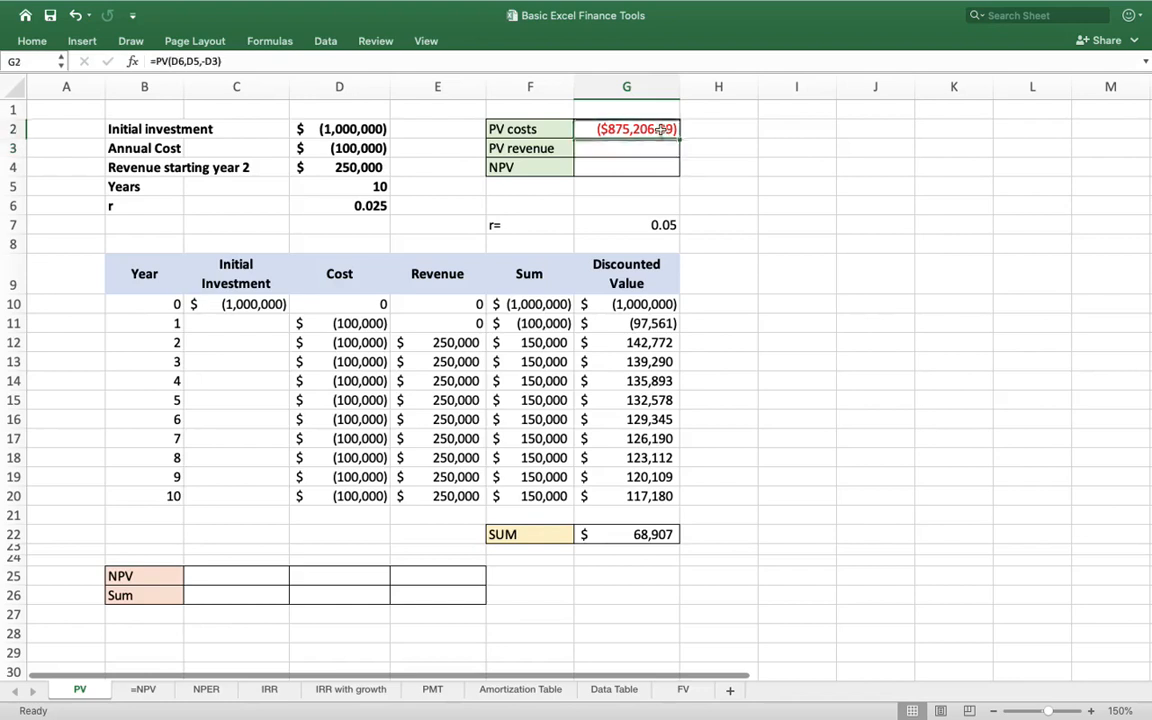
Add the initial investment D2 to the PV costs formula, giving ($1,875,206.39)
{"action": "double_click", "coordinate": [627, 128]}
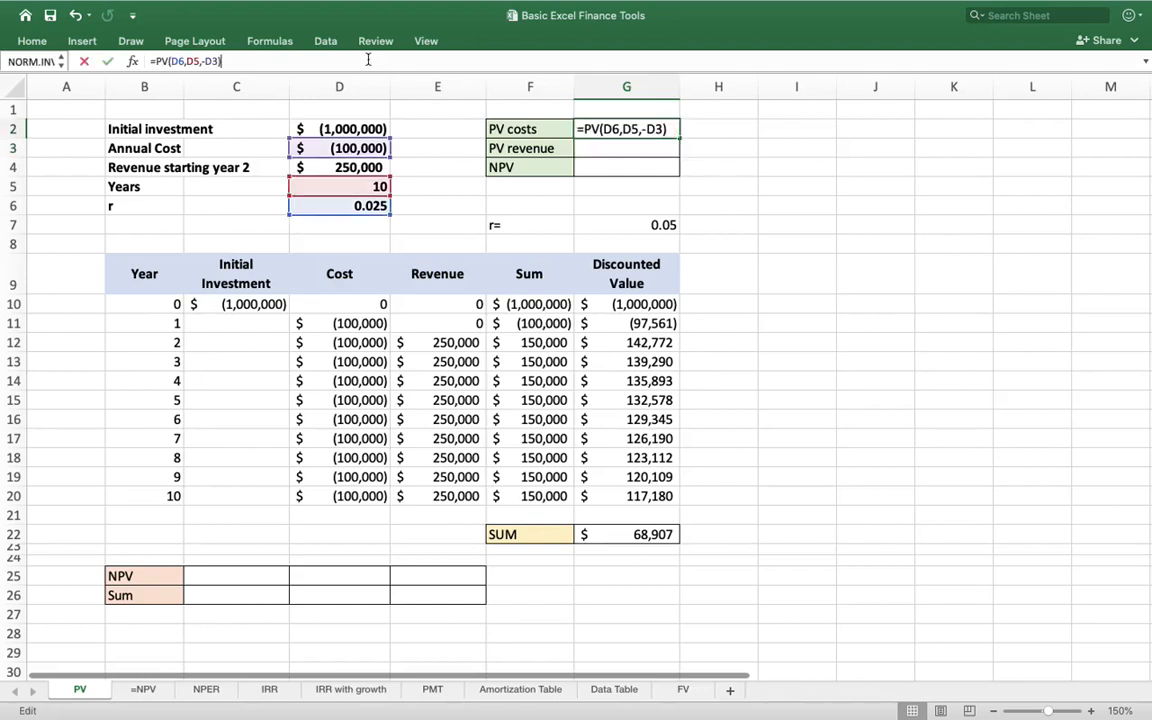
{"action": "type", "text": "+"}
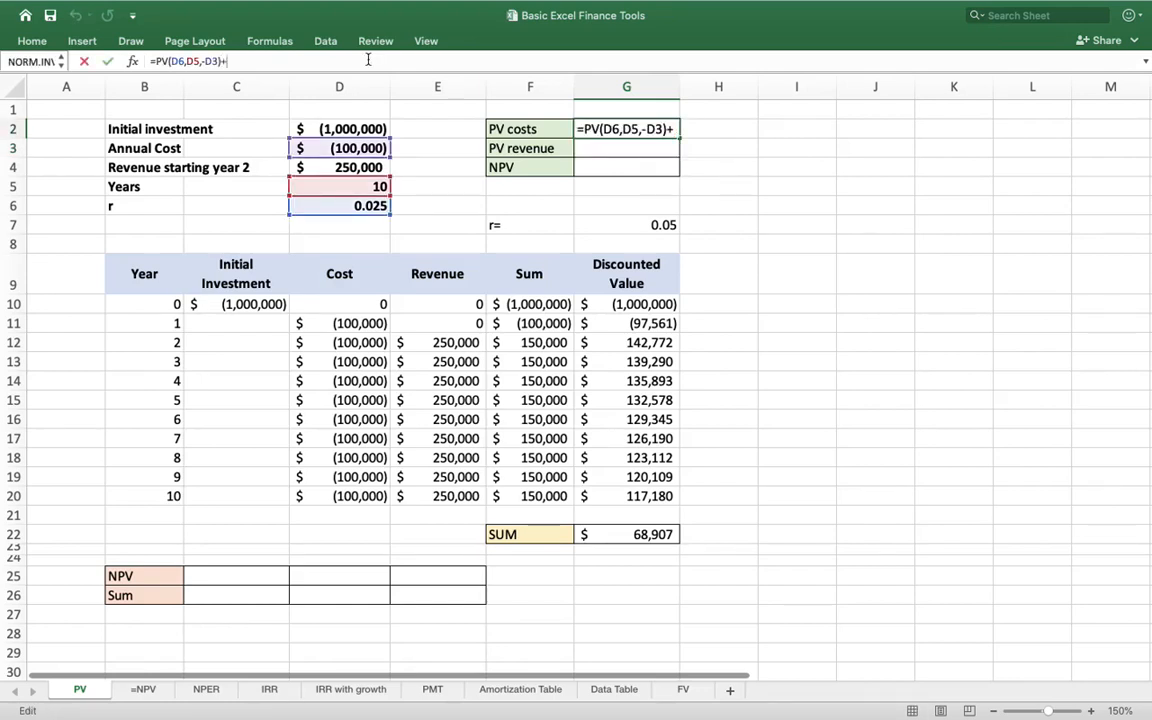
{"action": "left_click", "coordinate": [339, 128]}
{"action": "type", "text": "="}
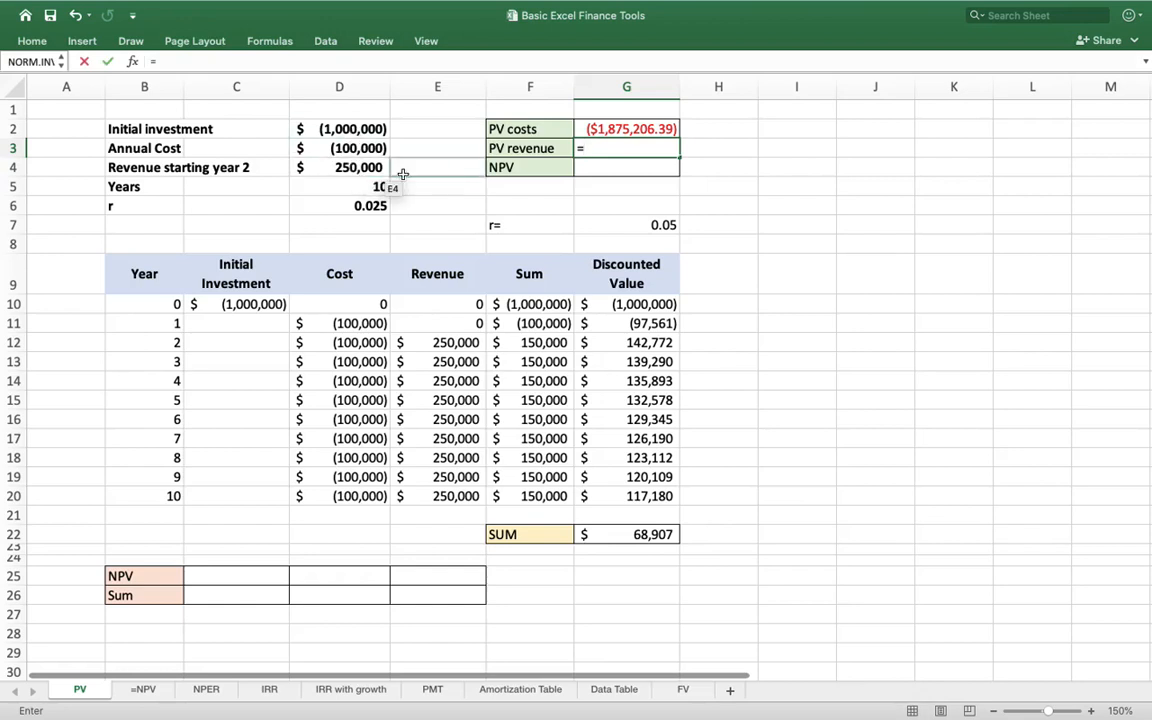
Start PV revenue as =PV(D6,D5,-D4) using rate, years and revenue
{"action": "type", "text": "pv"}
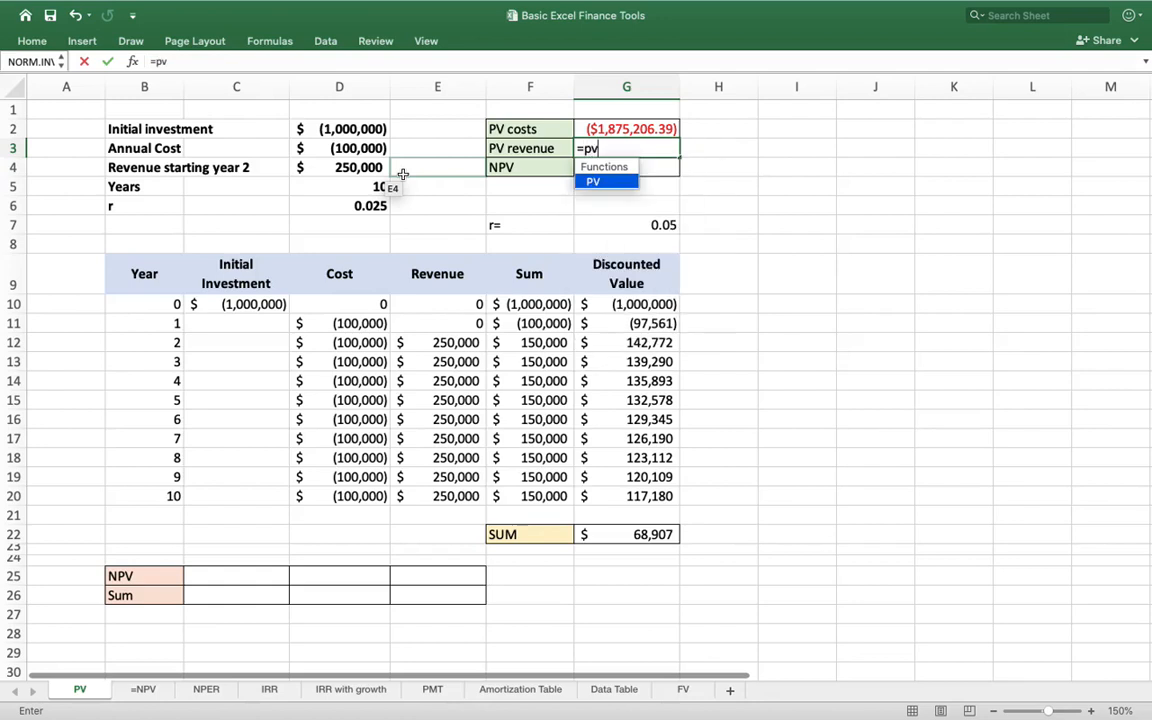
{"action": "type", "text": "("}
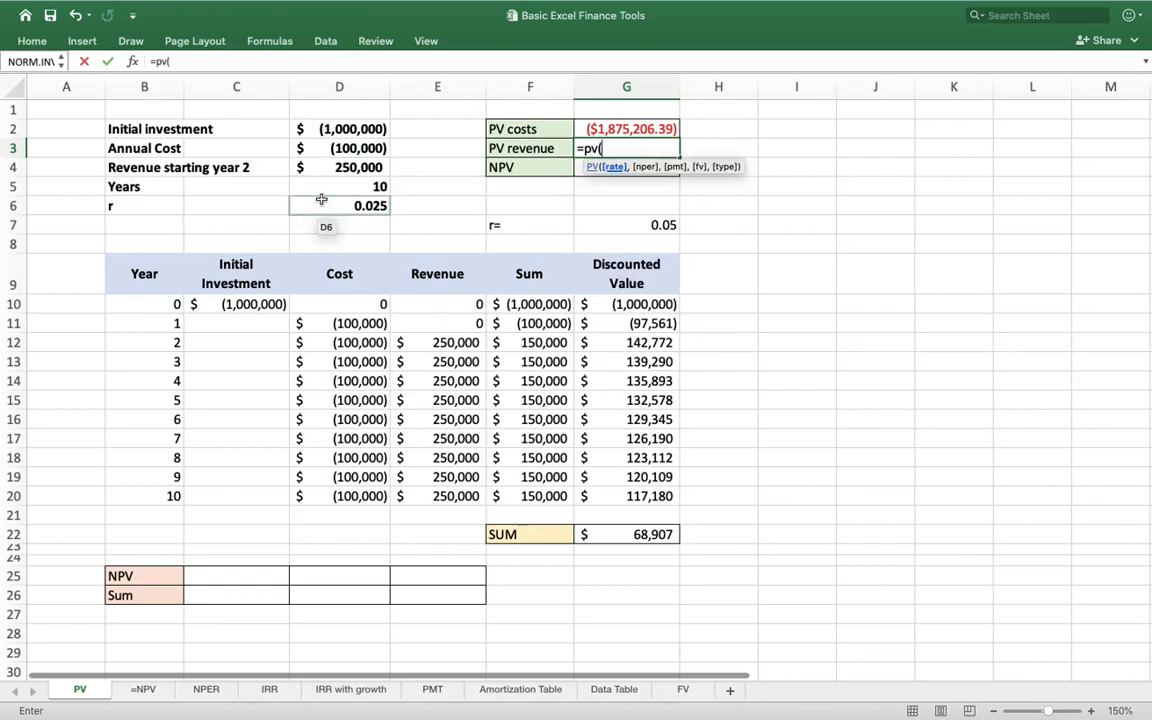
{"action": "left_click", "coordinate": [339, 205]}
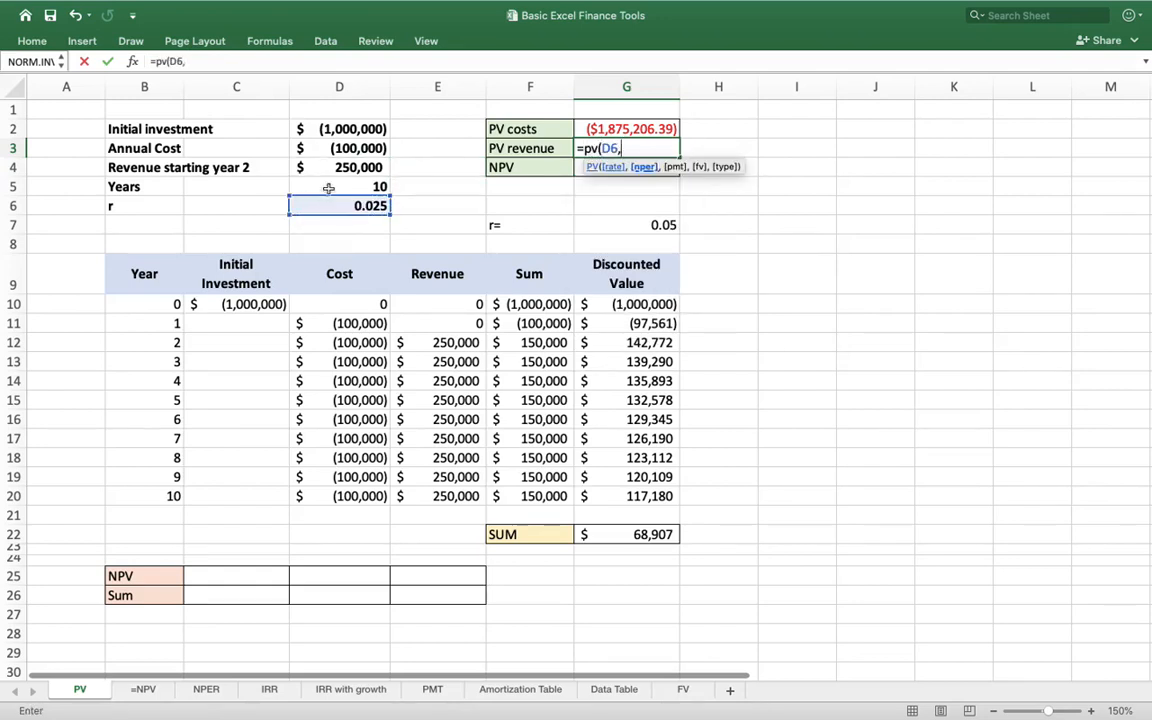
{"action": "left_click", "coordinate": [339, 187]}
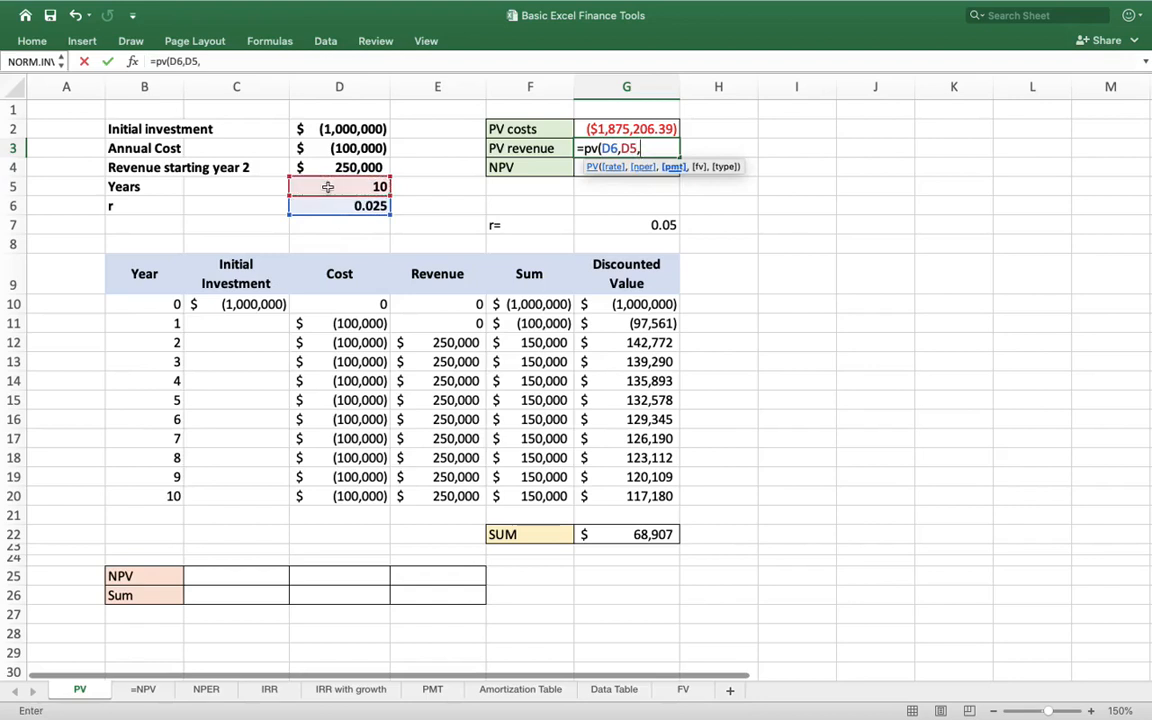
{"action": "left_click", "coordinate": [339, 167]}
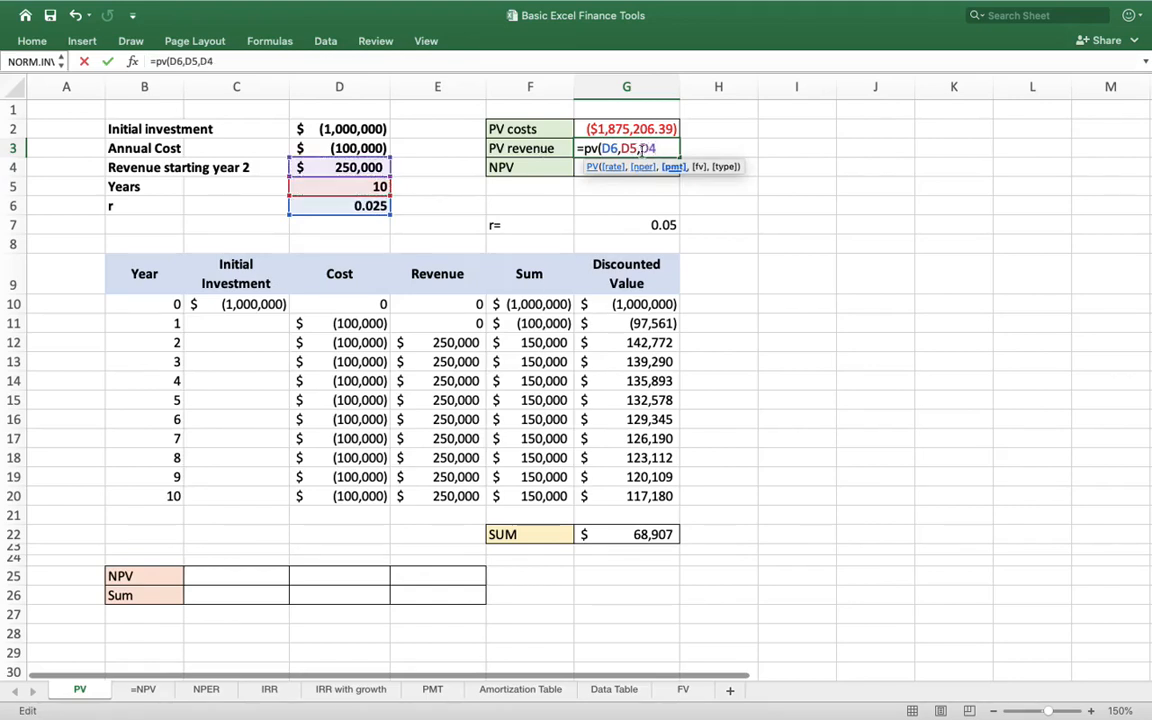
{"action": "type", "text": "-"}
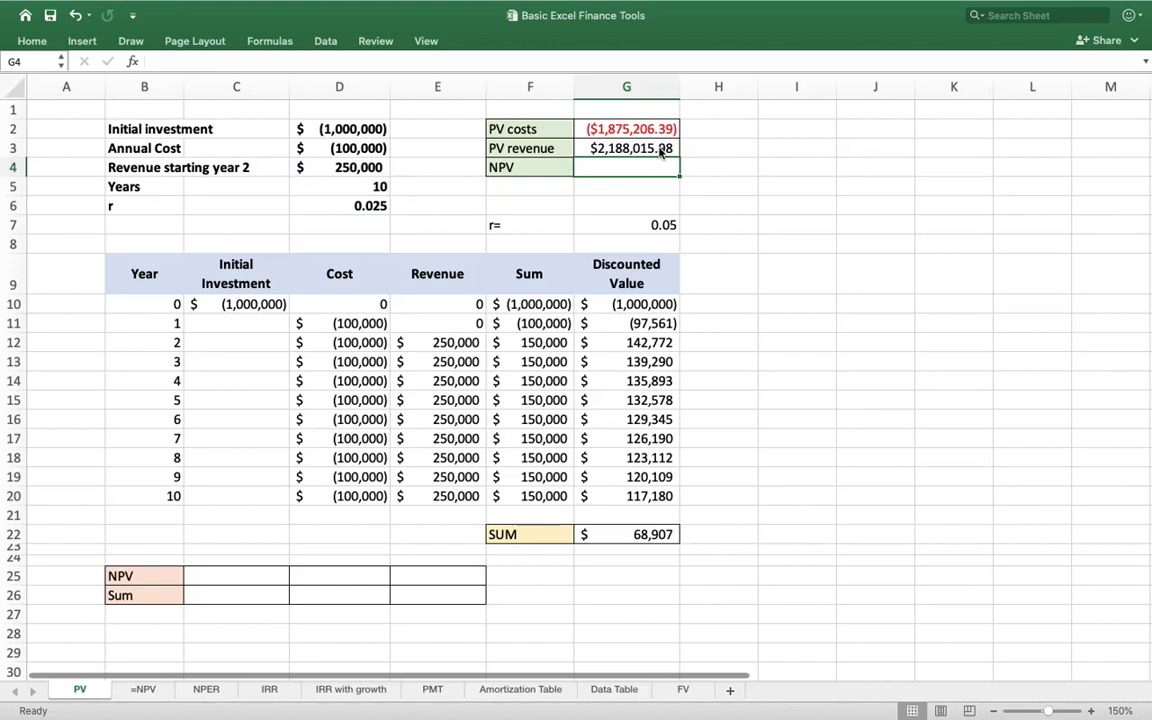
Subtract the first-year revenue D4/(1+D6), then compute NPV as G3+G2 ($68,907.15)
{"action": "left_click", "coordinate": [626, 148]}
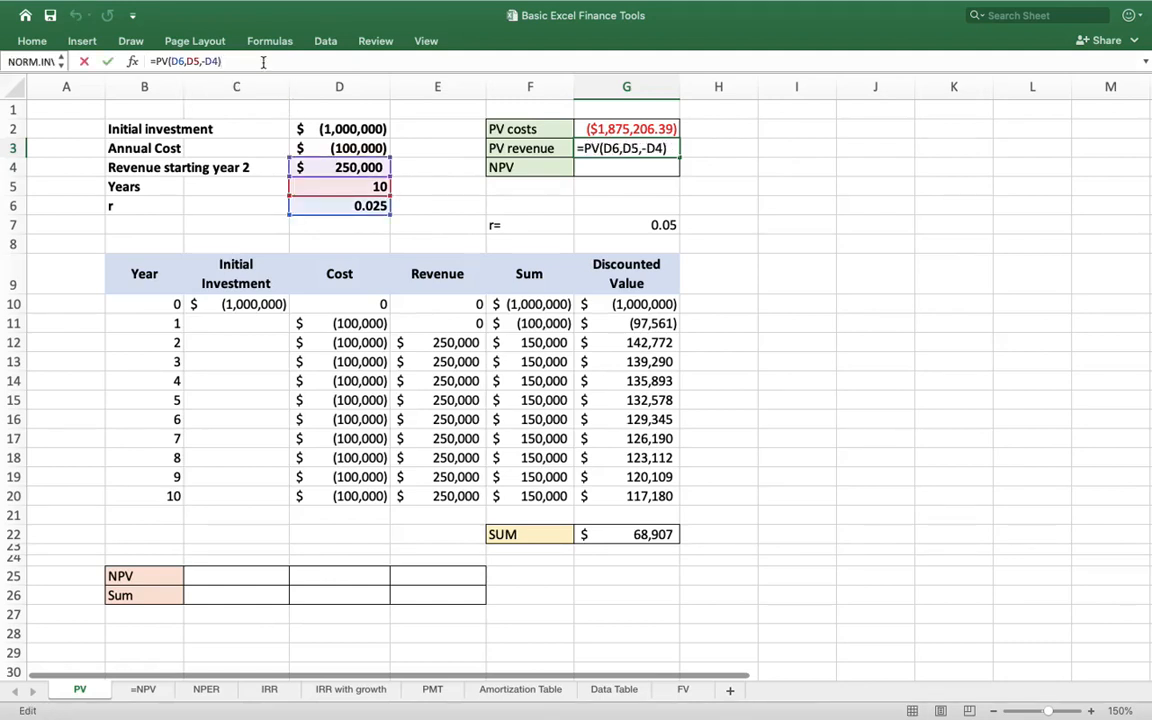
{"action": "type", "text": "-"}
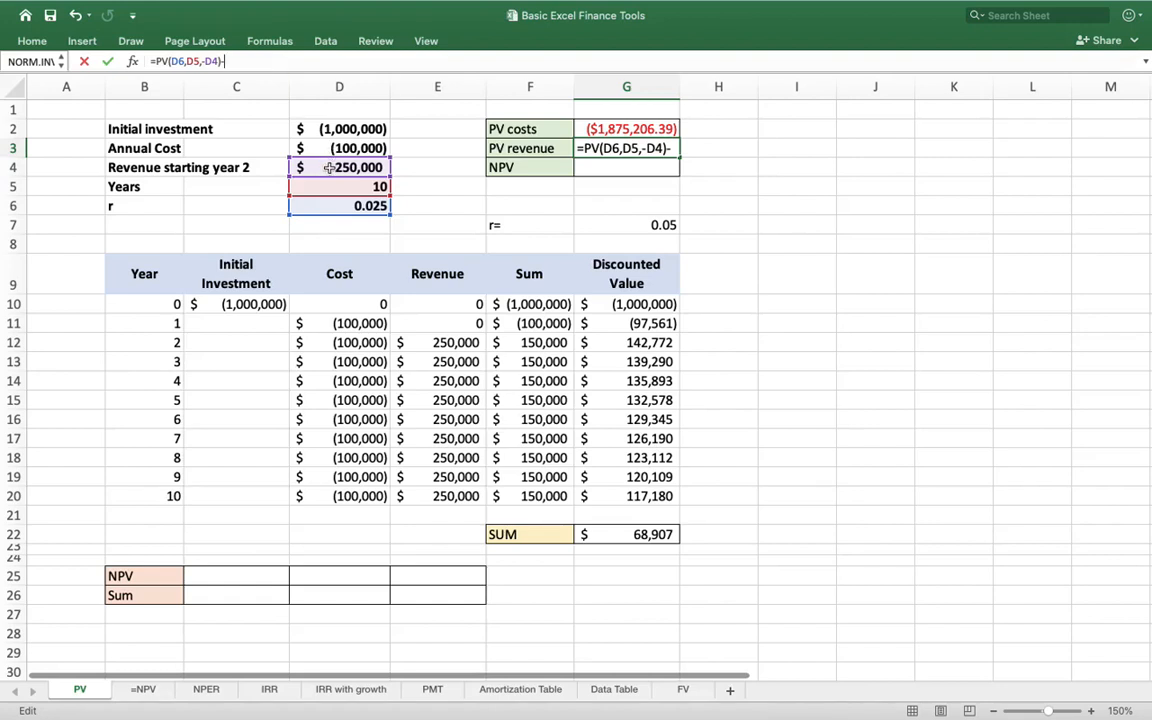
{"action": "left_click", "coordinate": [339, 167]}
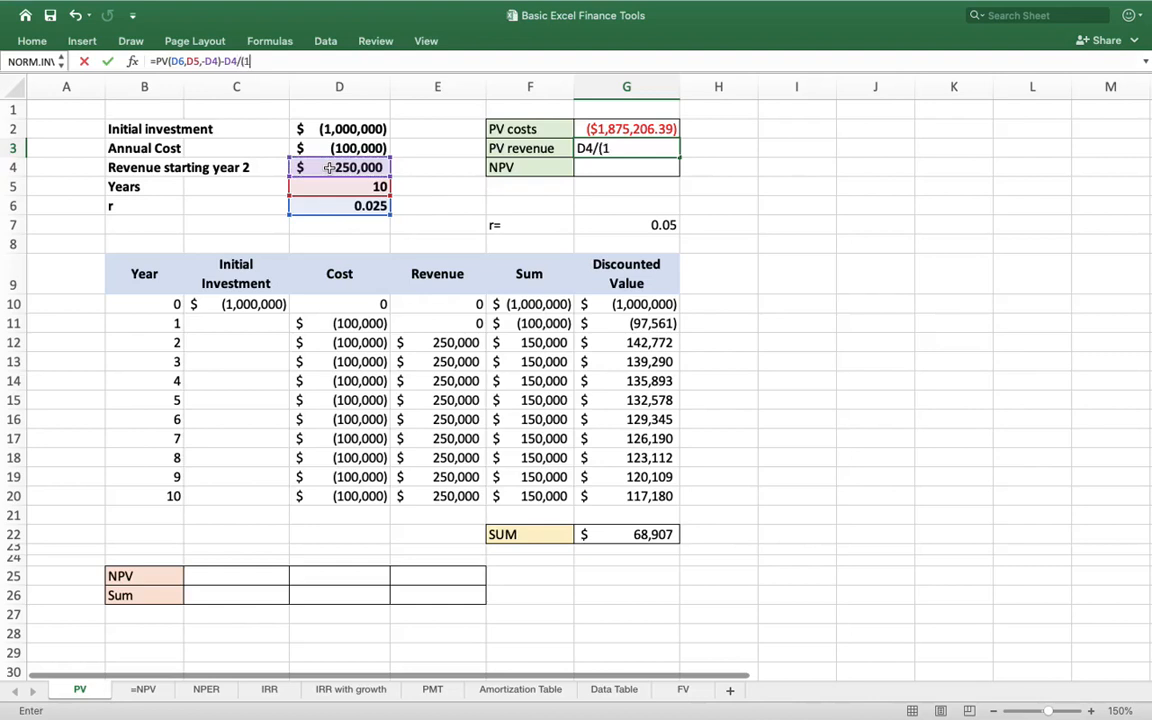
{"action": "left_click", "coordinate": [339, 205]}
{"action": "type", "text": "="}
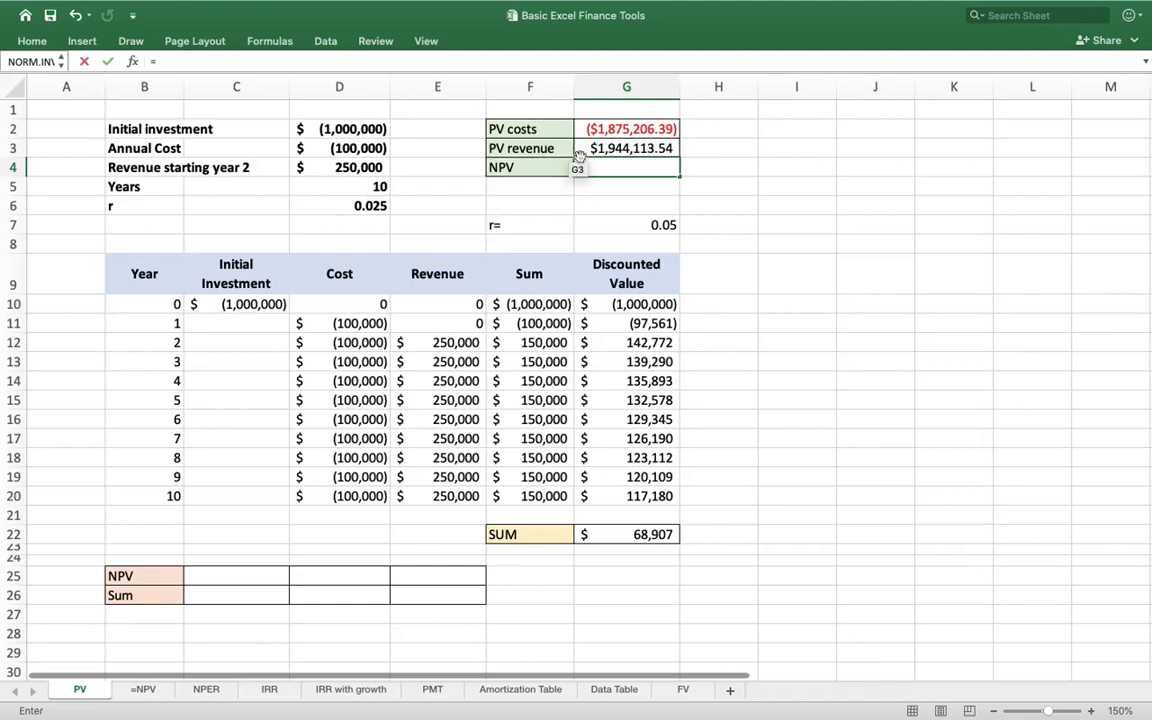
{"action": "left_click", "coordinate": [627, 128]}
{"action": "type", "text": "="}
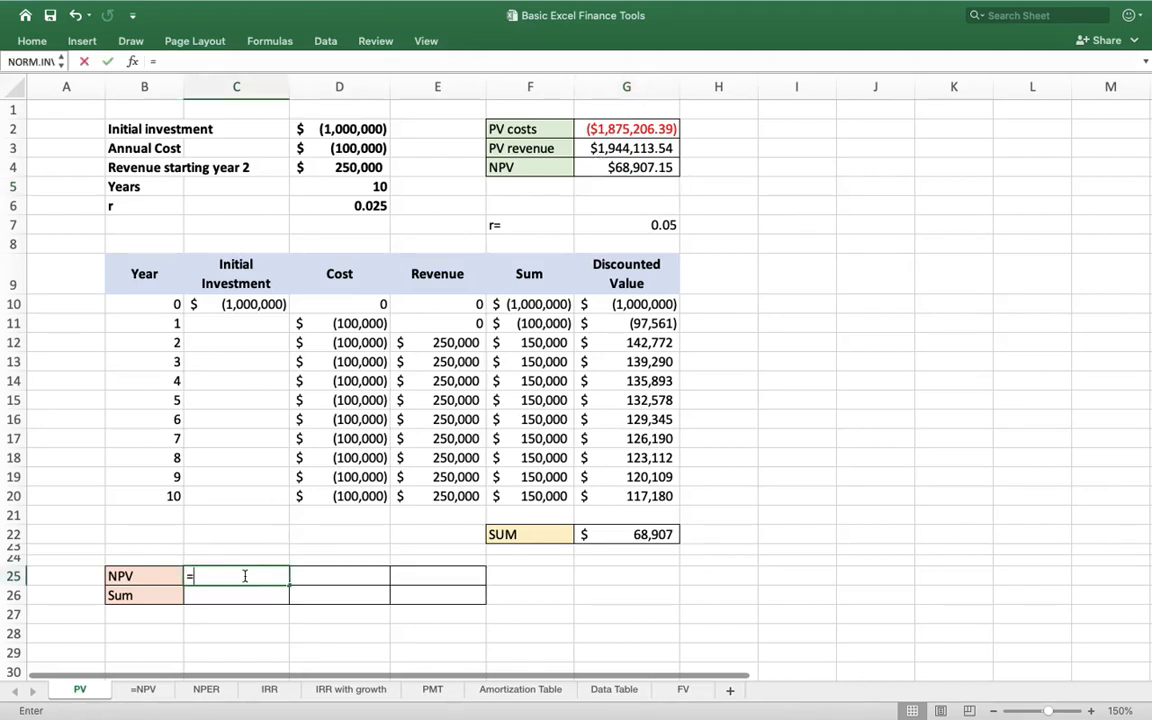
Set the NPV row's year-0 entry to =C10, ($1,000,000)
{"action": "left_click", "coordinate": [236, 304]}
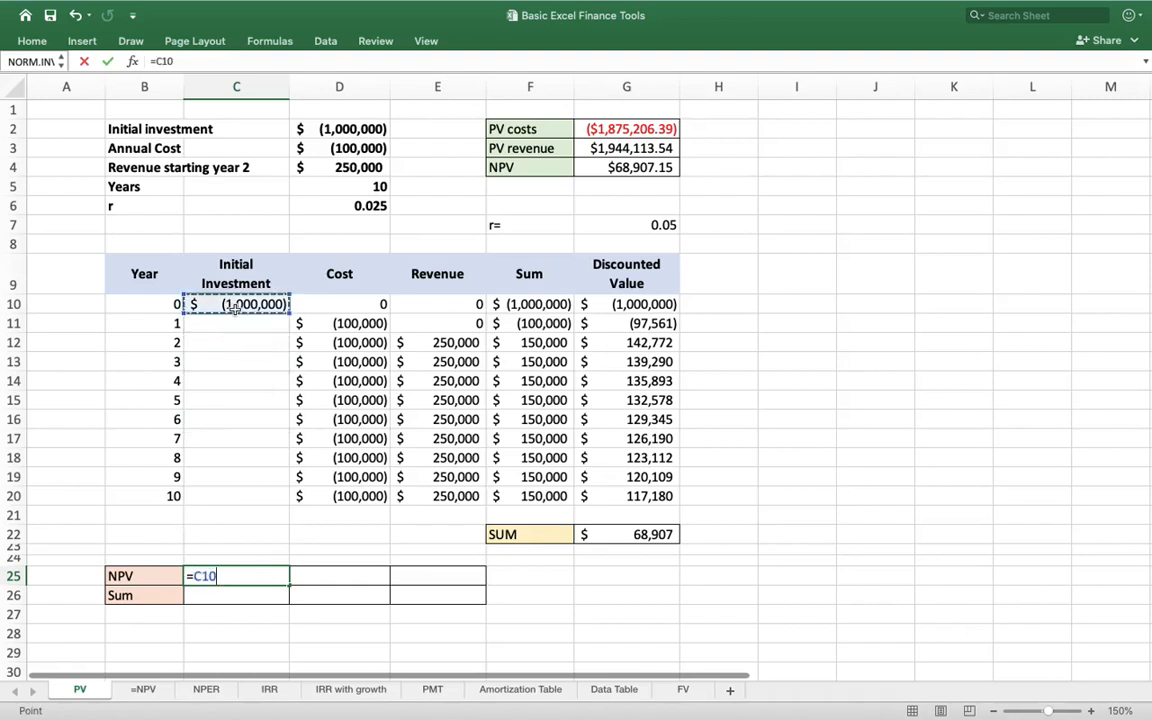
{"action": "key", "text": "Enter"}
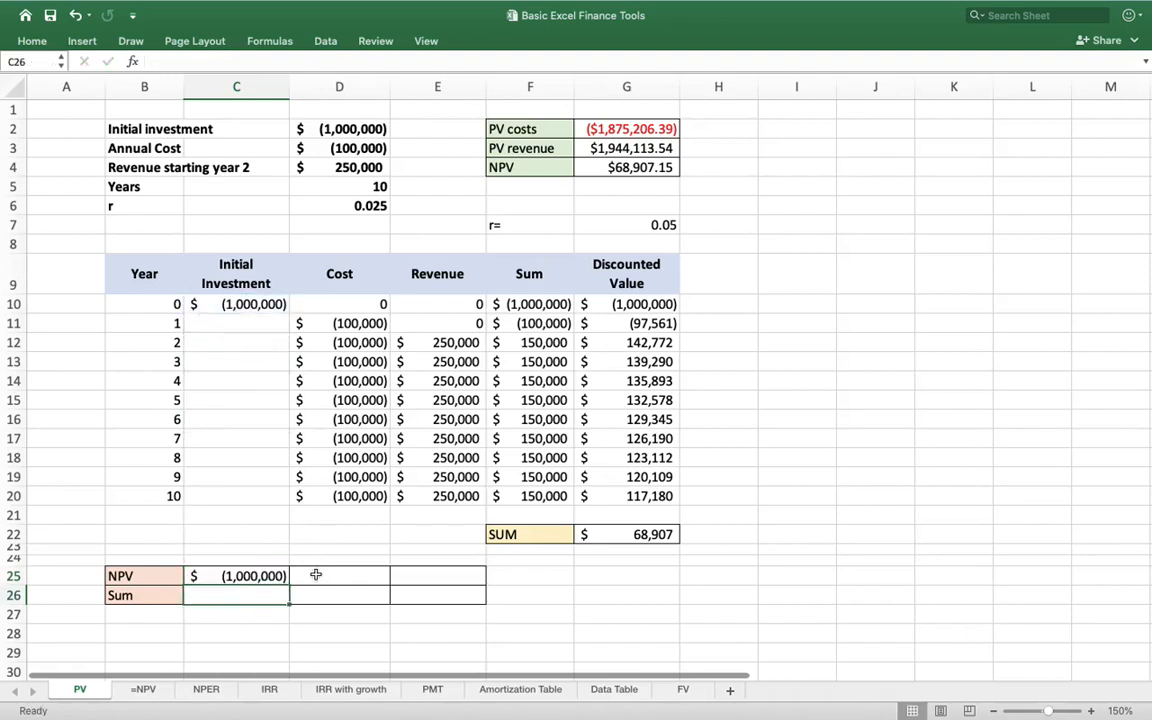
{"action": "left_click", "coordinate": [339, 575]}
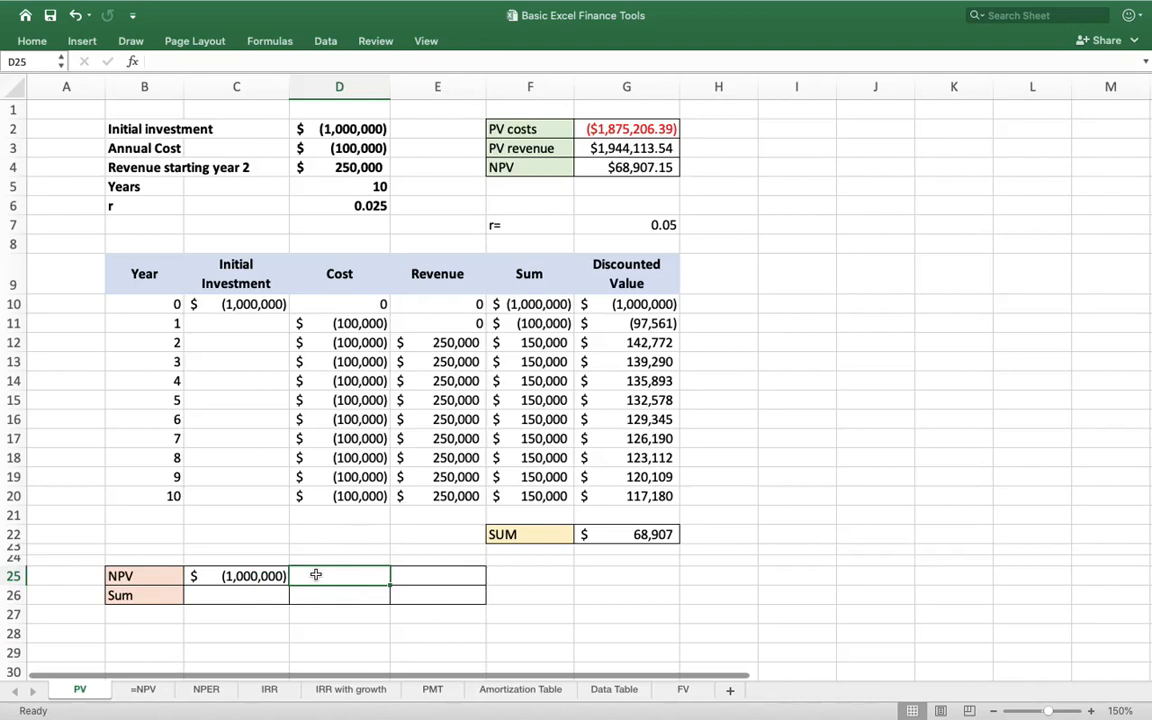
{"action": "mouse_move", "coordinate": [310, 491]}
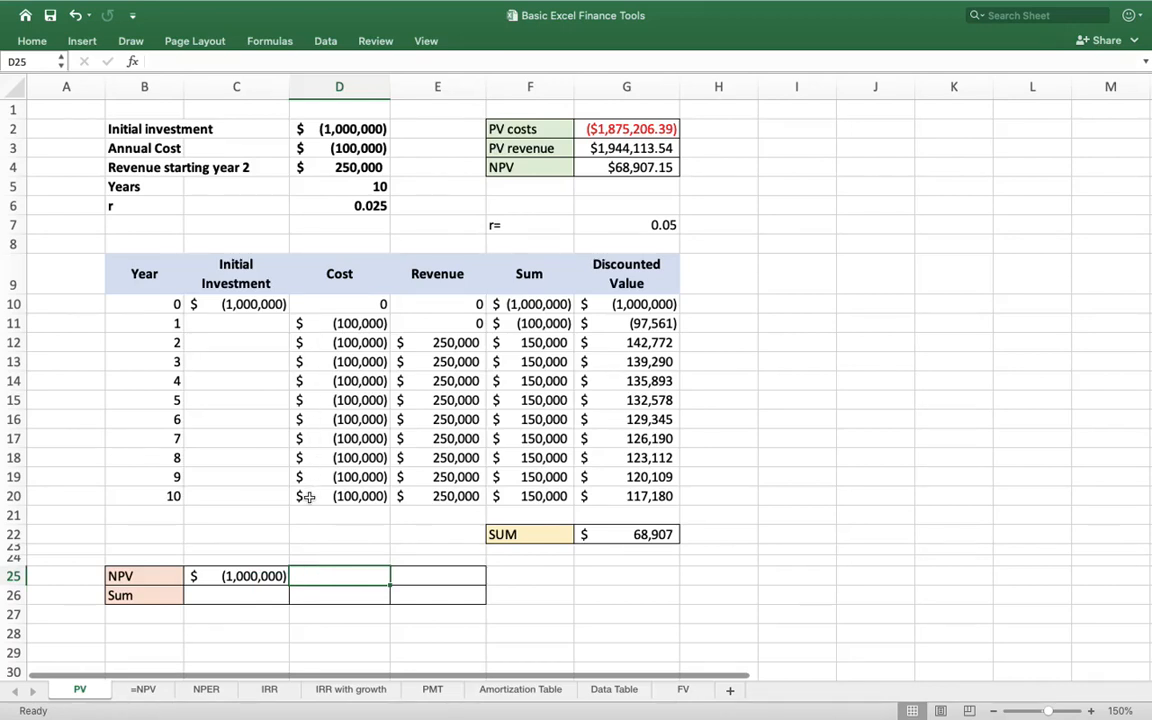
{"action": "mouse_move", "coordinate": [309, 474]}
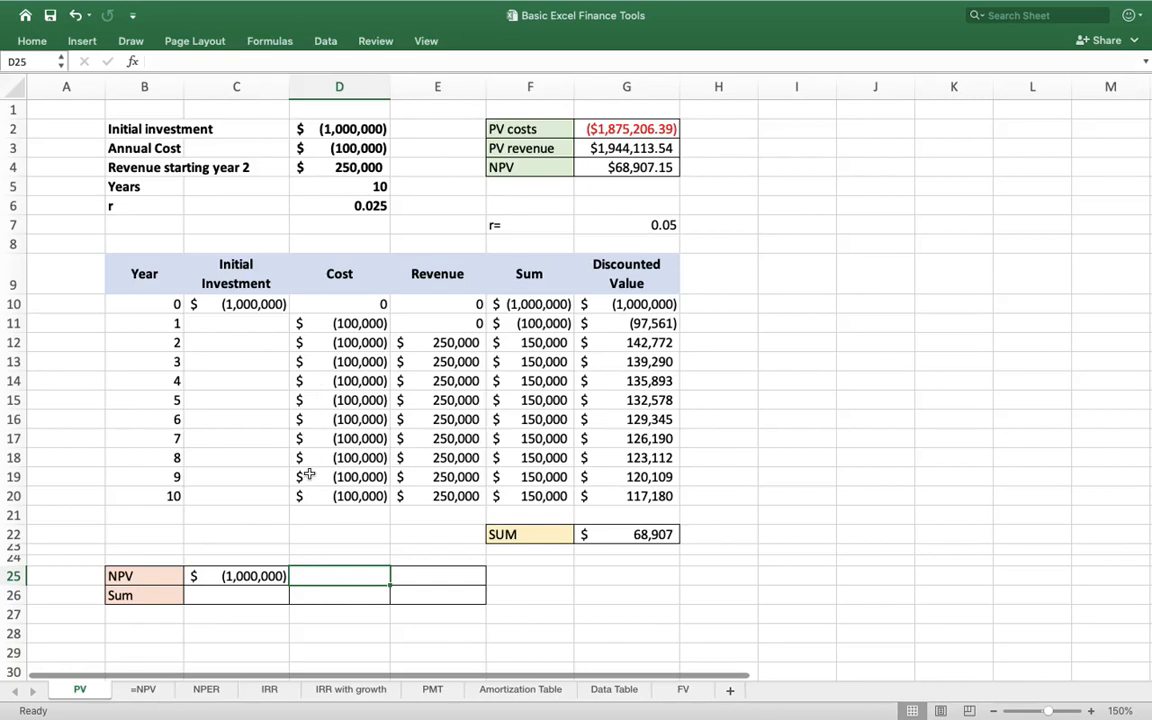
Compute the yearly costs' NPV with =NPV(D6,D11:D20), giving ($875,206.39)
{"action": "type", "text": "=npv("}
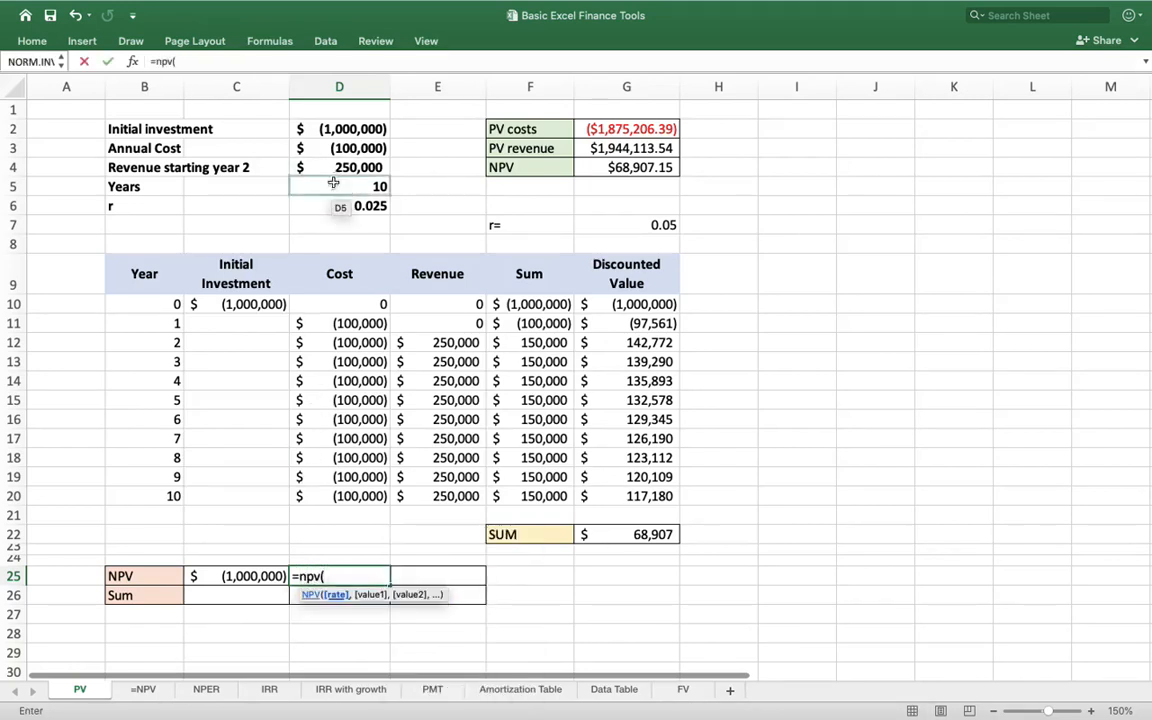
{"action": "left_click", "coordinate": [339, 205]}
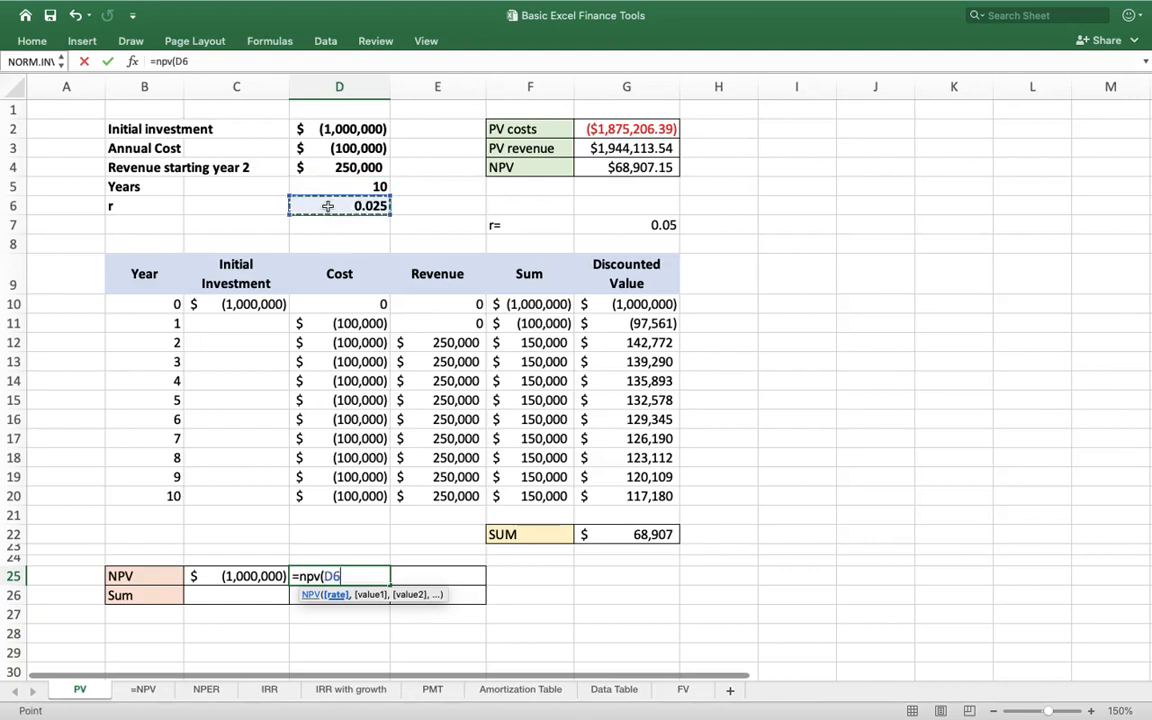
{"action": "type", "text": ","}
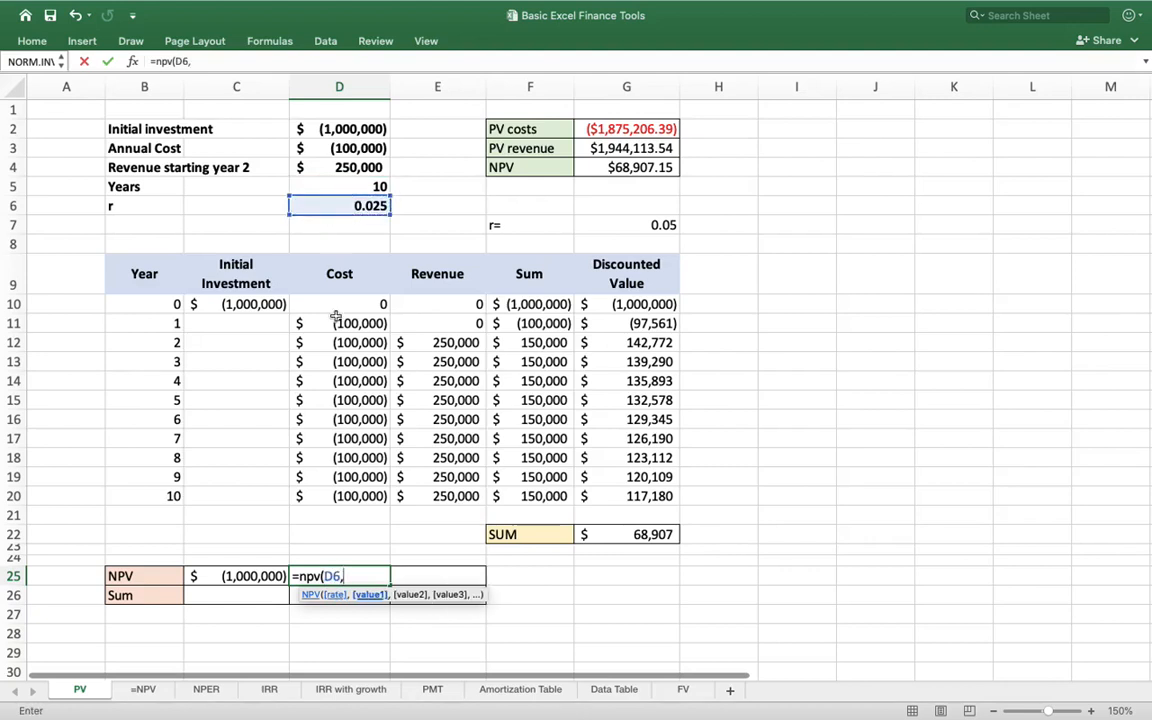
{"action": "left_click_drag", "start_coordinate": [339, 322], "coordinate": [339, 496]}
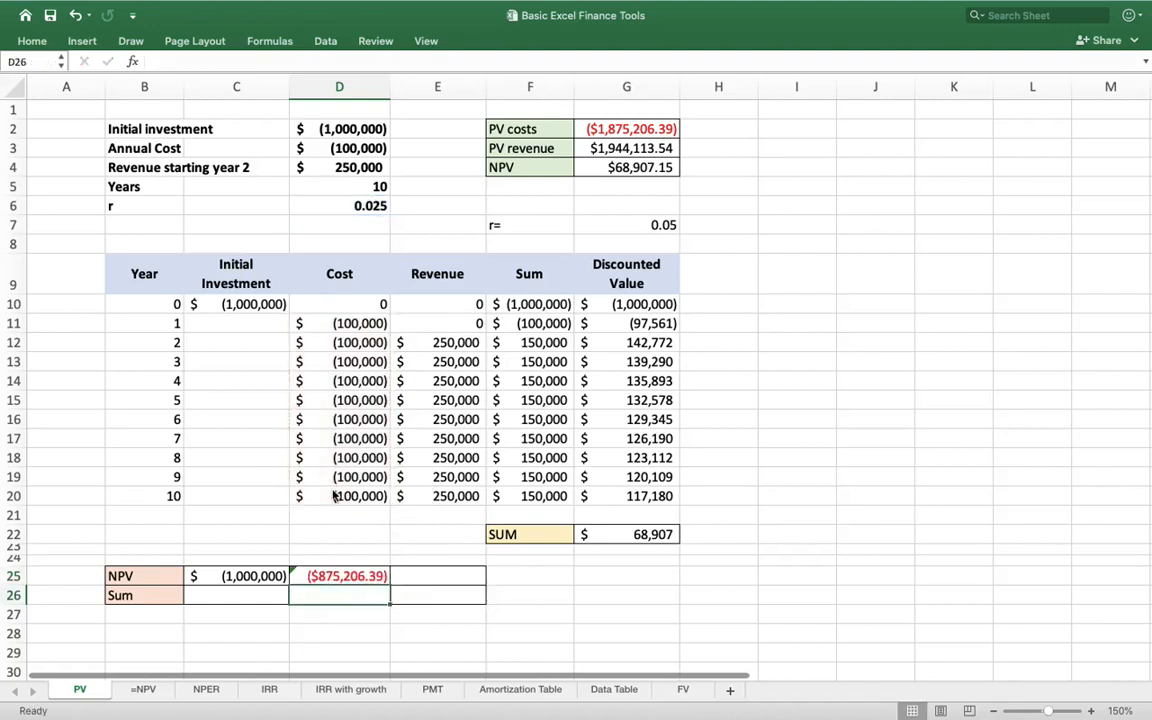
{"action": "mouse_move", "coordinate": [458, 580]}
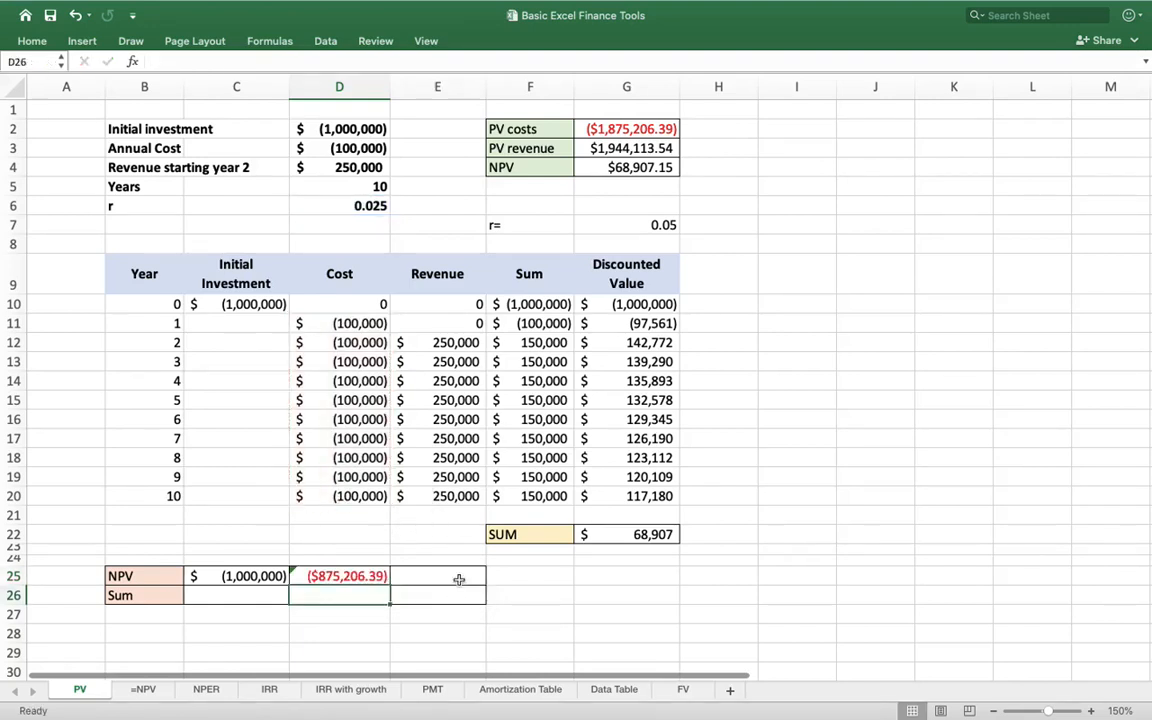
{"action": "type", "text": "="}
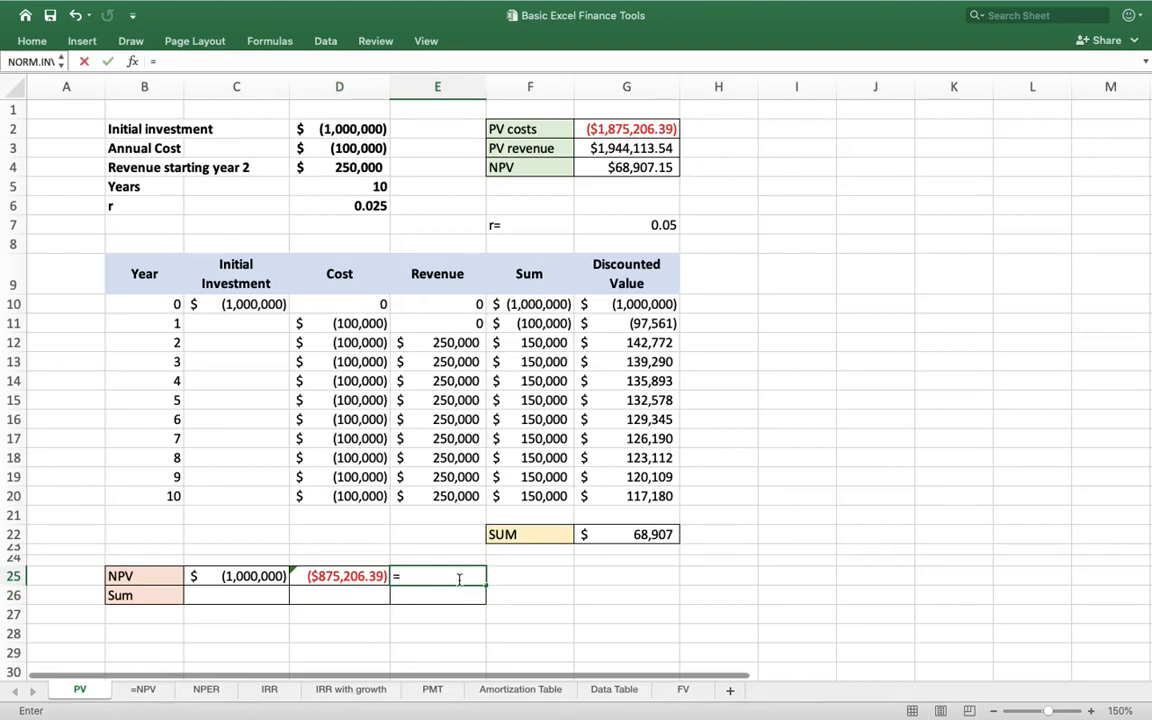
Compute the revenue NPV from rate D6 and the yearly revenue, $1,944,113.54
{"action": "type", "text": "npv("}
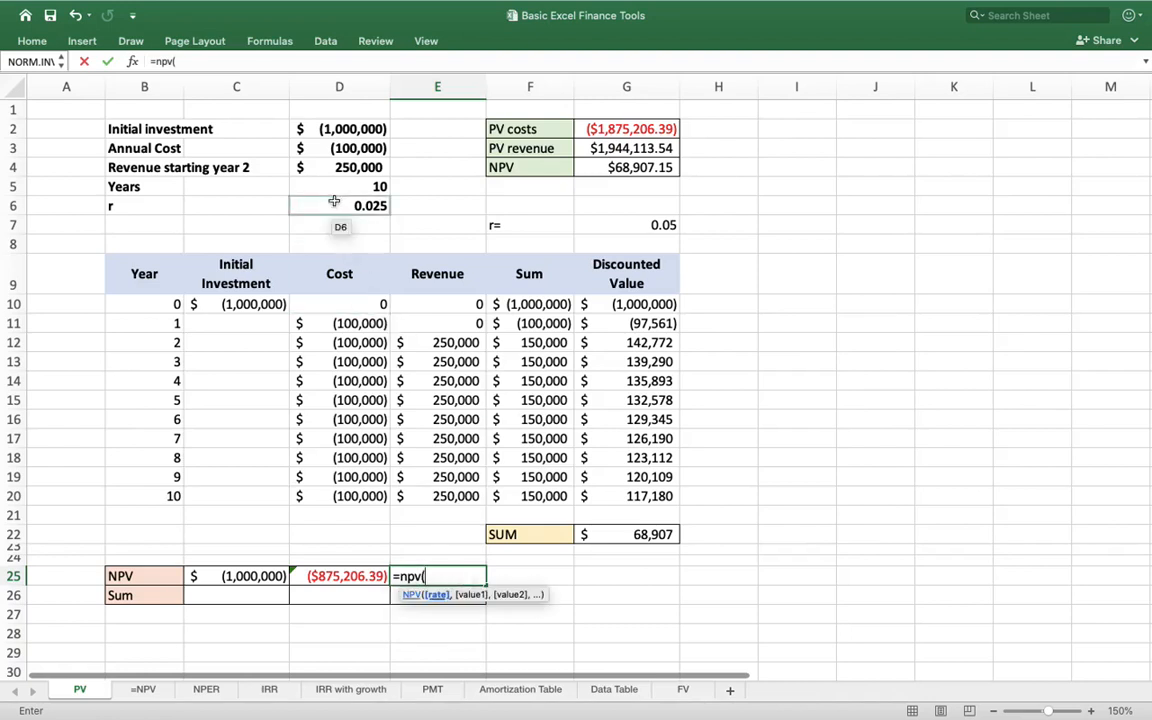
{"action": "left_click", "coordinate": [339, 205]}
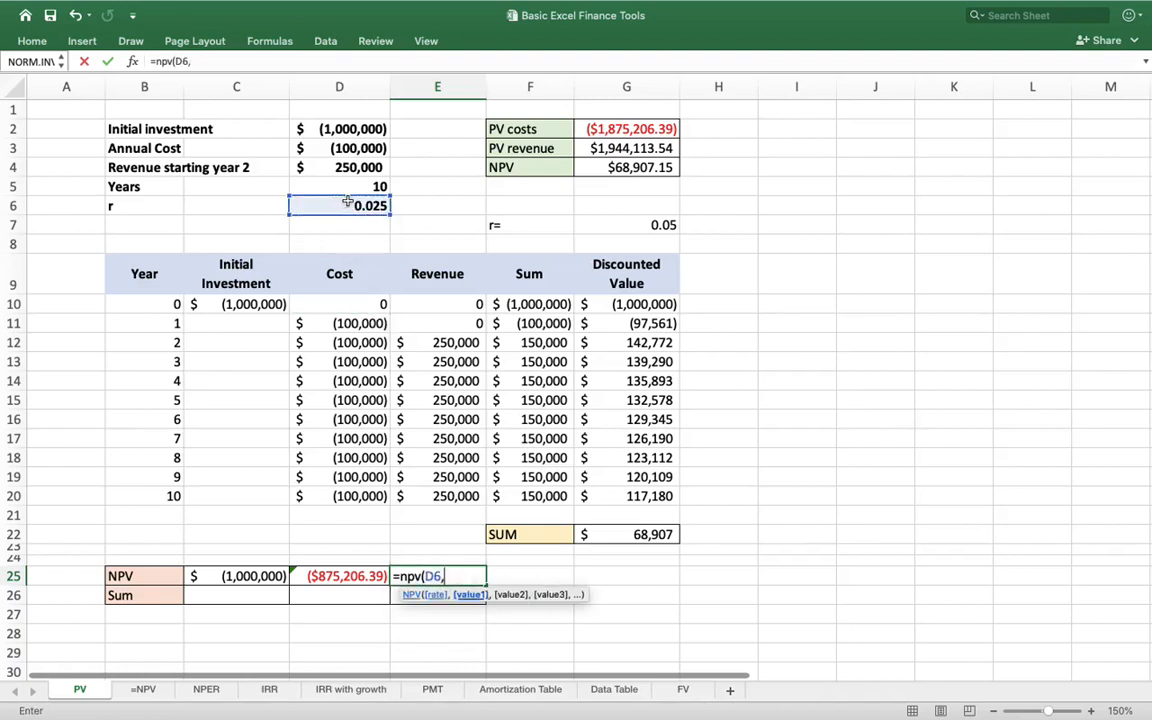
{"action": "left_click_drag", "start_coordinate": [437, 323], "coordinate": [437, 438]}
{"action": "type", "text": "="}
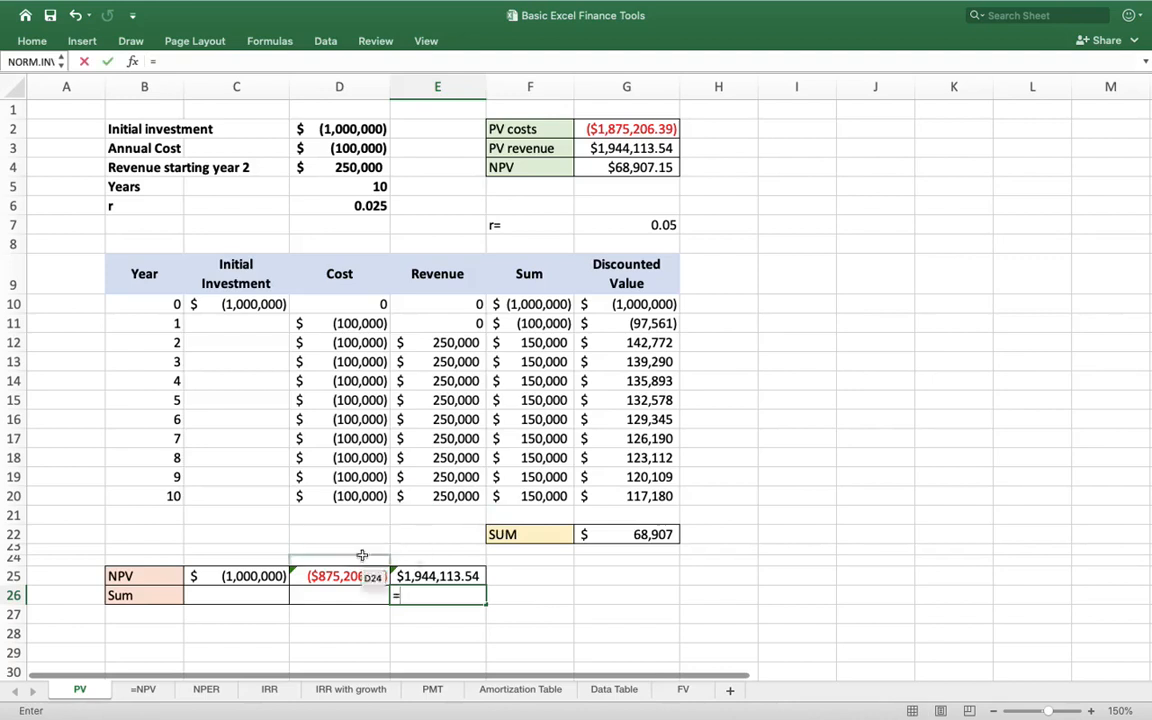
Total C25, D25 and E25 in the Sum row, giving $68,907.15
{"action": "left_click", "coordinate": [236, 575]}
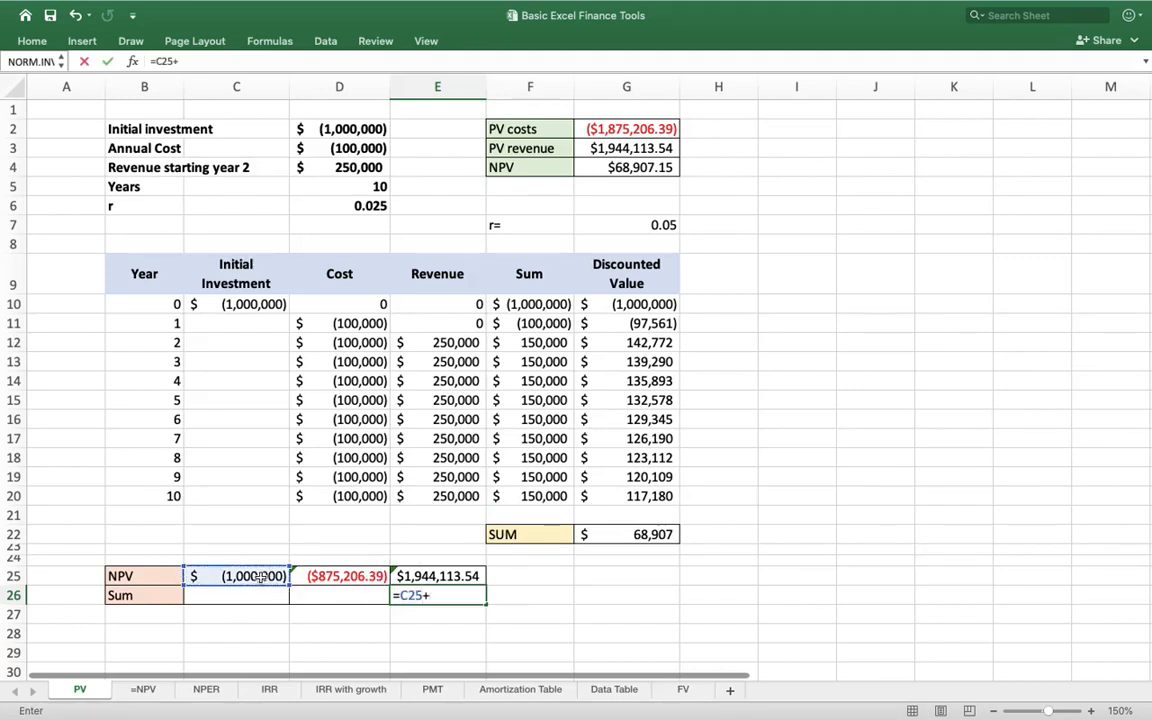
{"action": "left_click", "coordinate": [339, 575]}
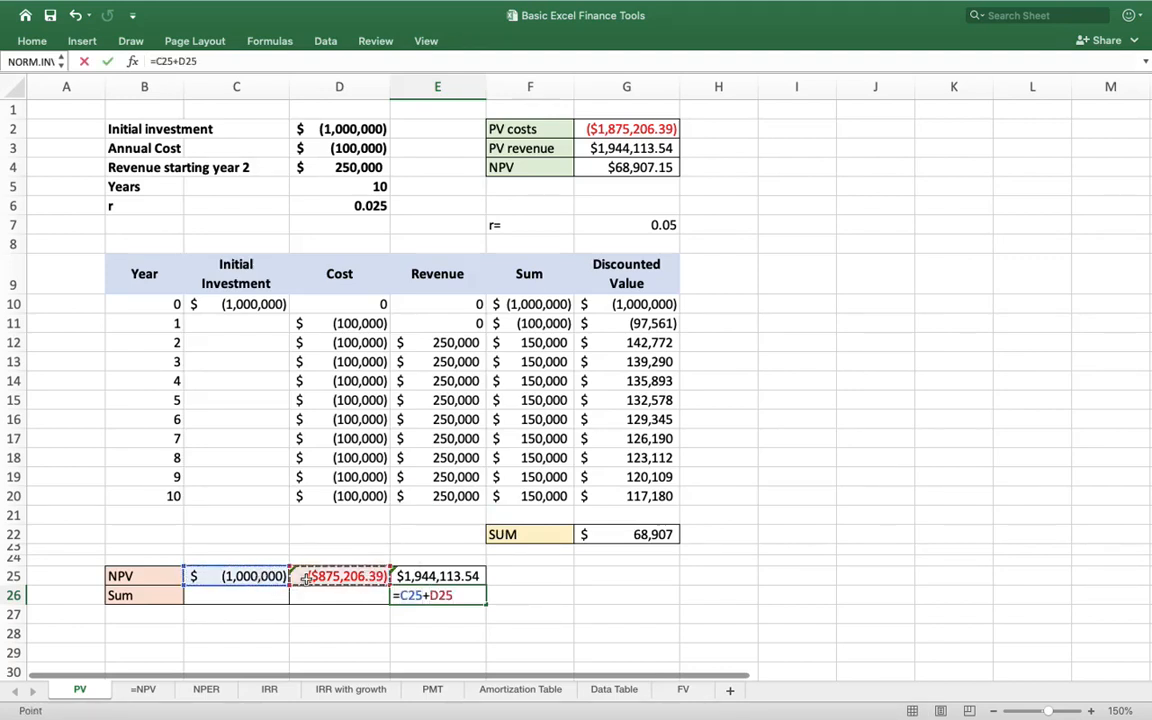
{"action": "left_click", "coordinate": [437, 575]}
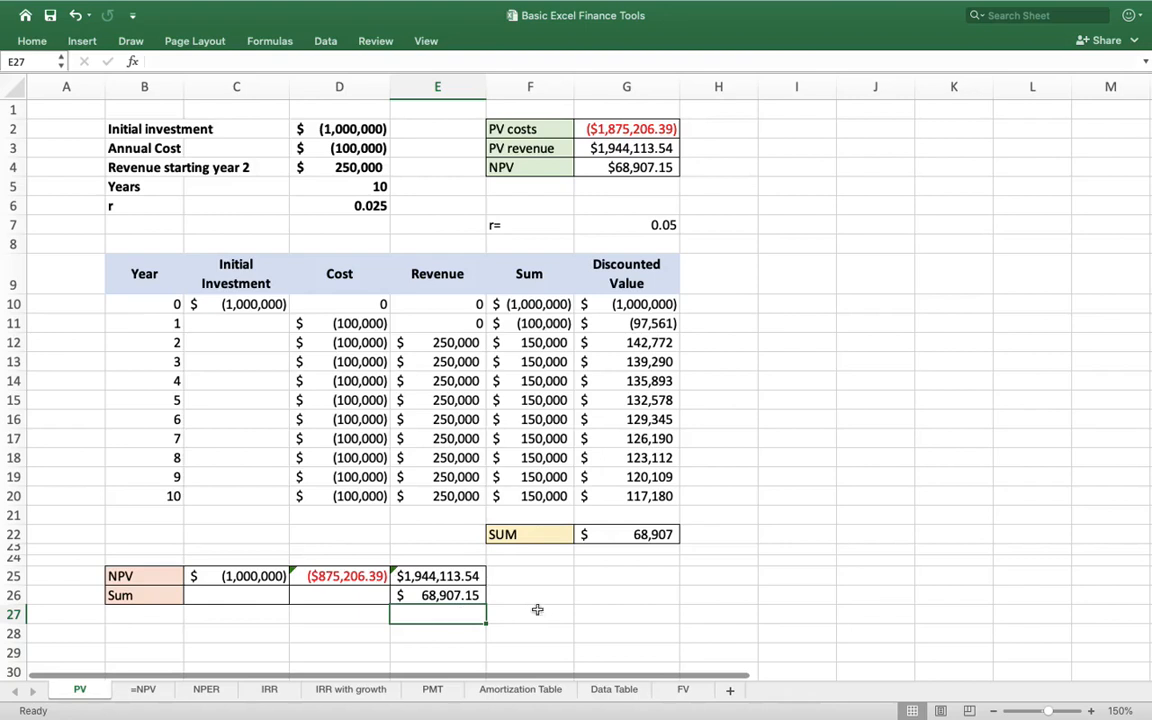
{"action": "mouse_move", "coordinate": [508, 440]}
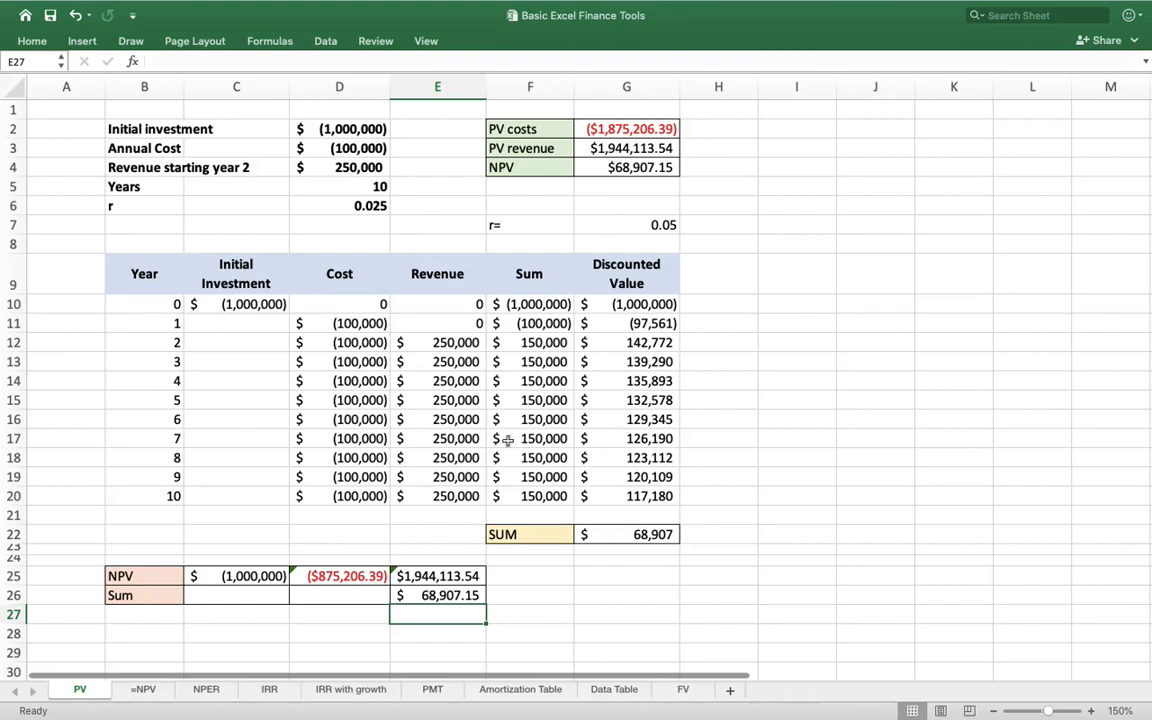
Change rate r in D6 to 0.05, dropping the NPV to ($79,835.00)
{"action": "left_click", "coordinate": [370, 205]}
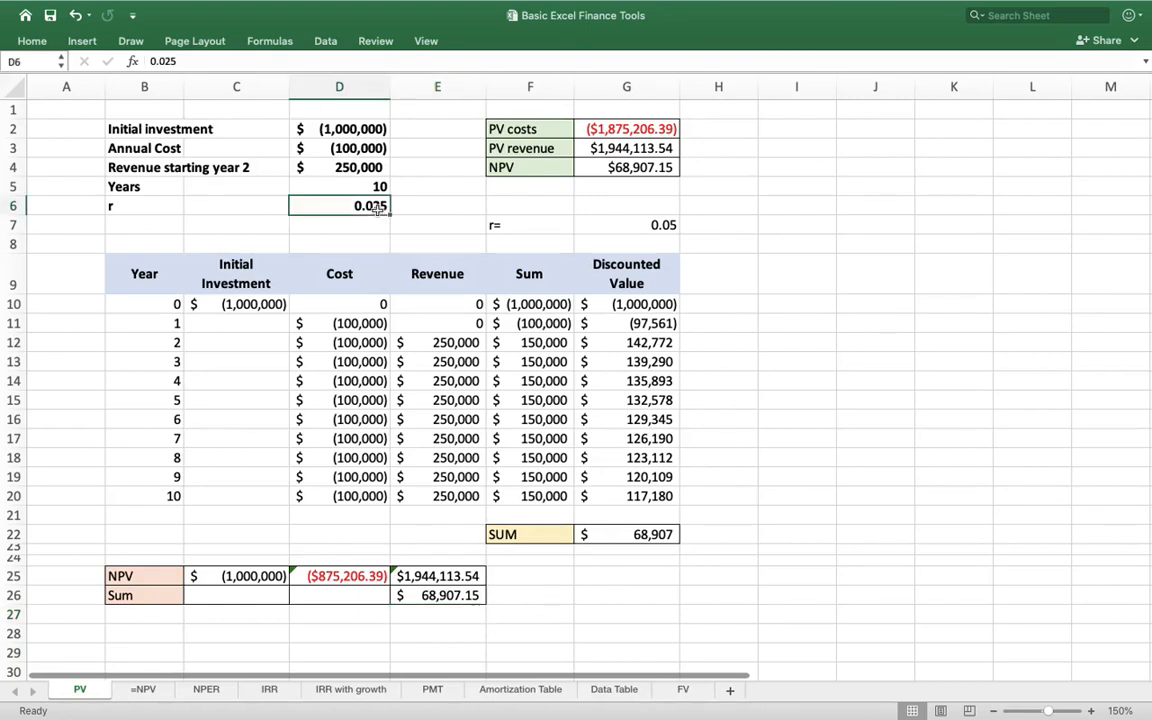
{"action": "type", "text": "0.05"}
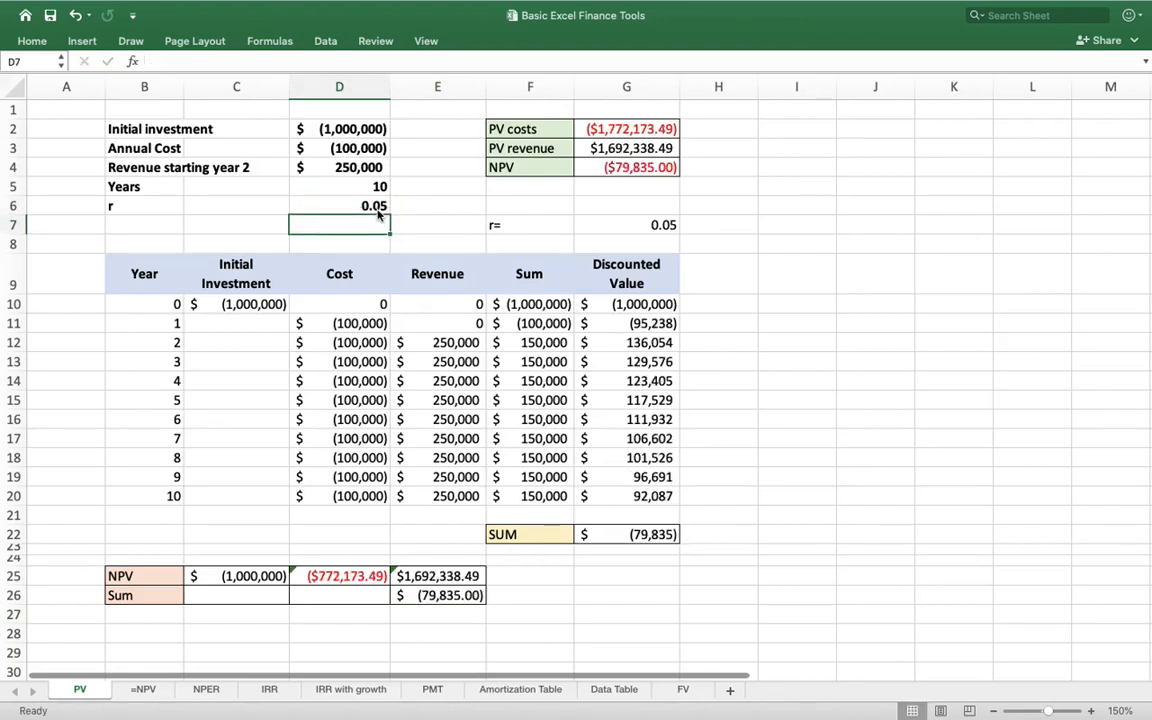
{"action": "mouse_move", "coordinate": [208, 489]}
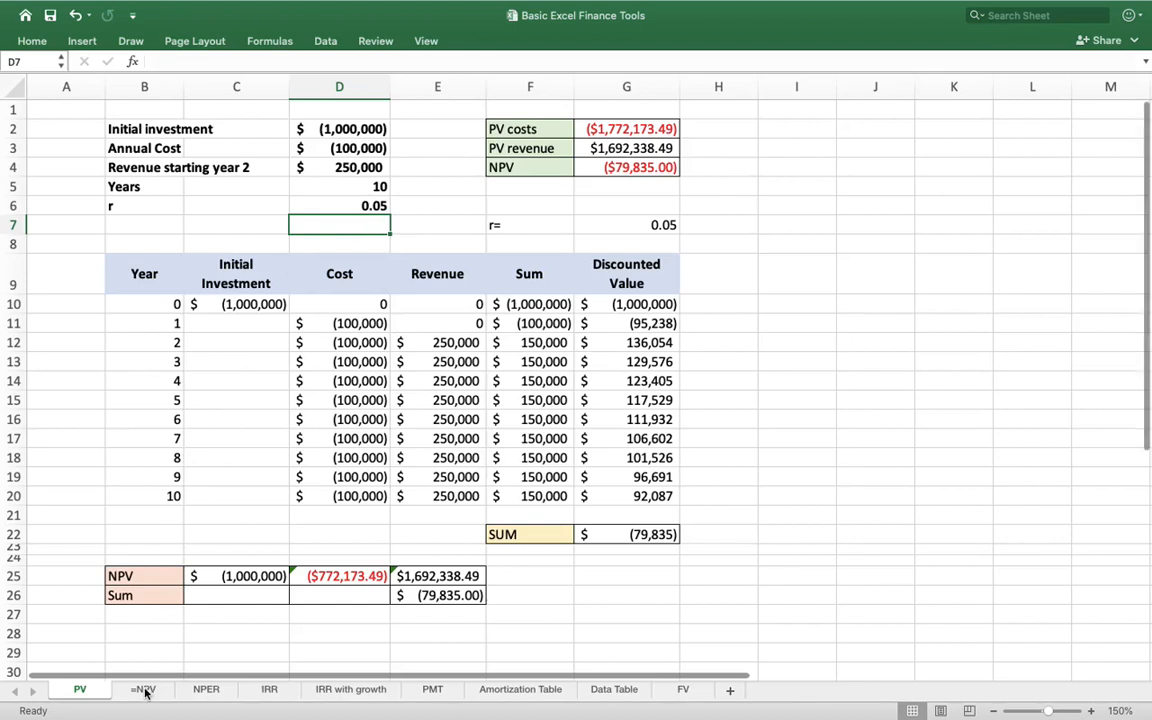
{"action": "mouse_move", "coordinate": [148, 682]}
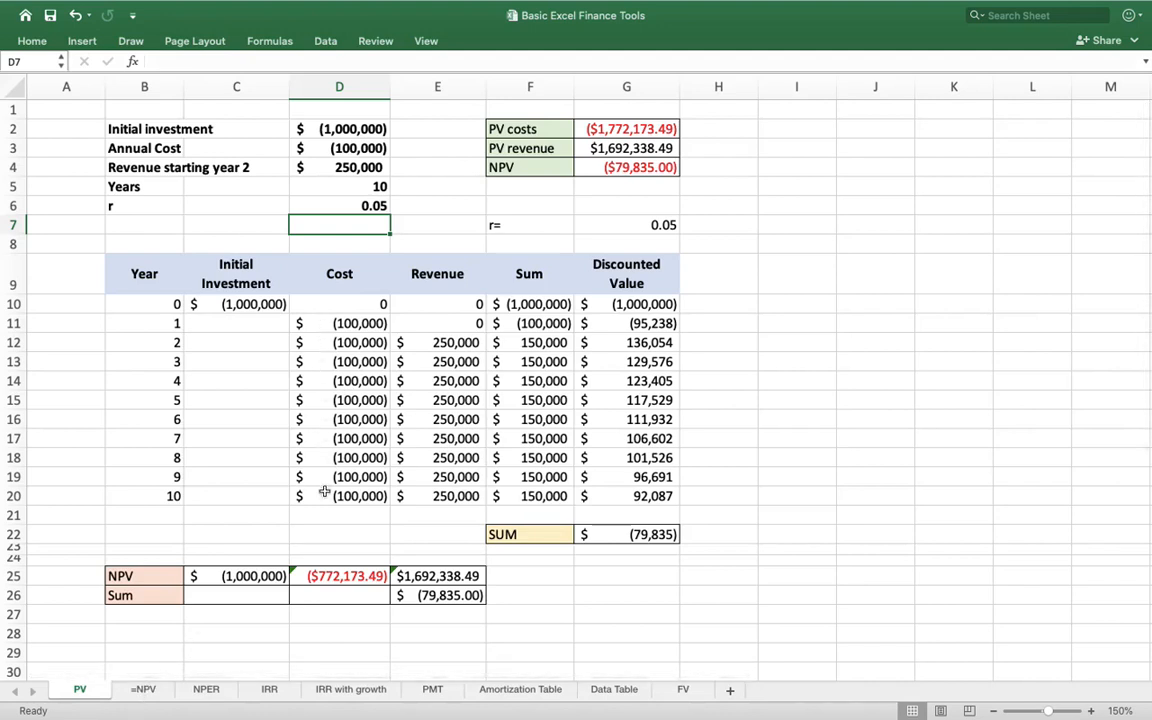
{"action": "mouse_move", "coordinate": [494, 132]}
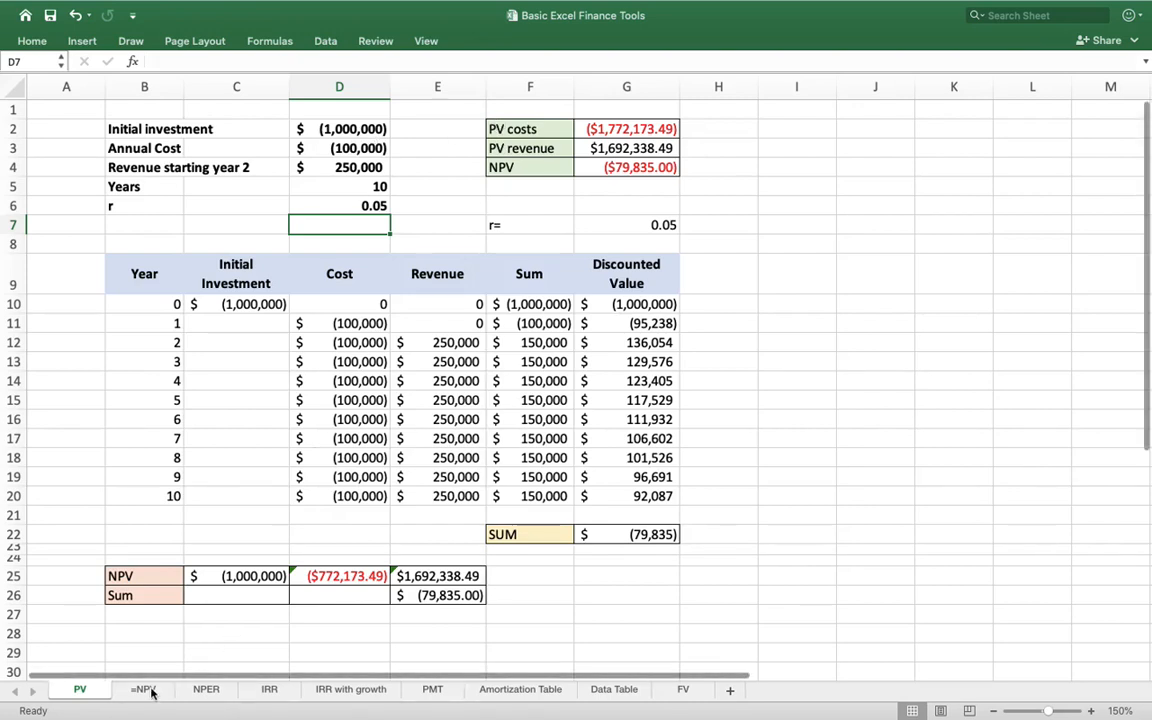
On the =NPV sheet, enter =NPV(D4, yearly payments) in D15, returning $2,457.67
{"action": "left_click", "coordinate": [143, 689]}
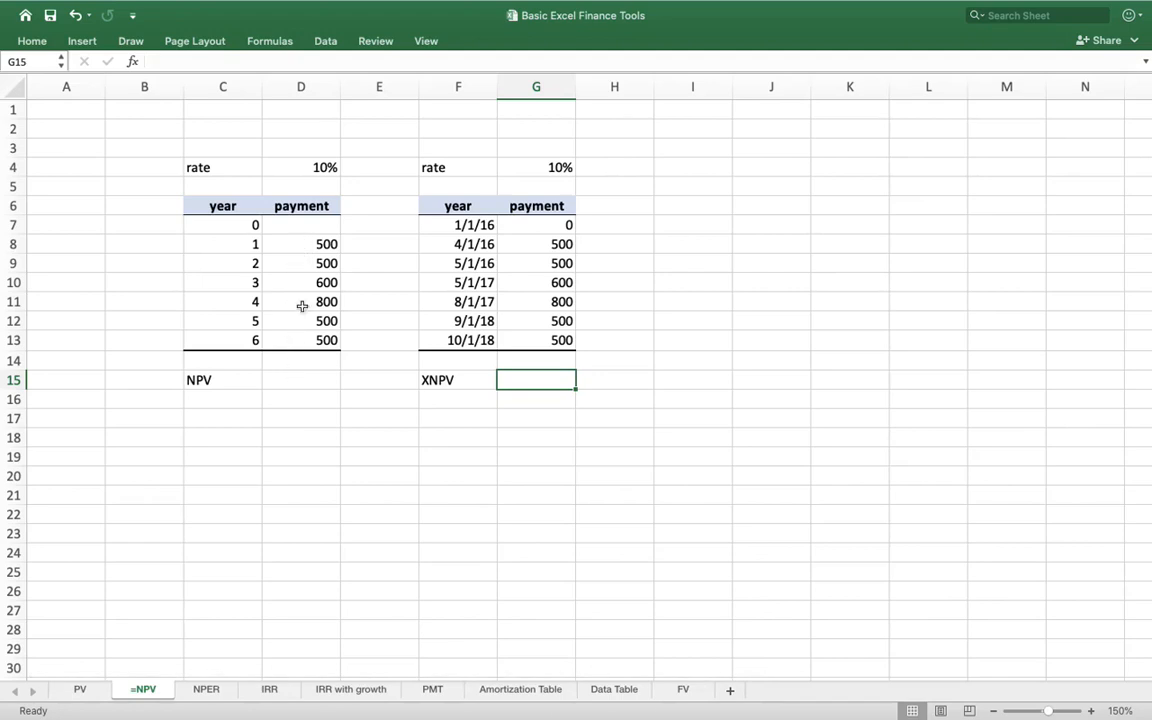
{"action": "mouse_move", "coordinate": [294, 346]}
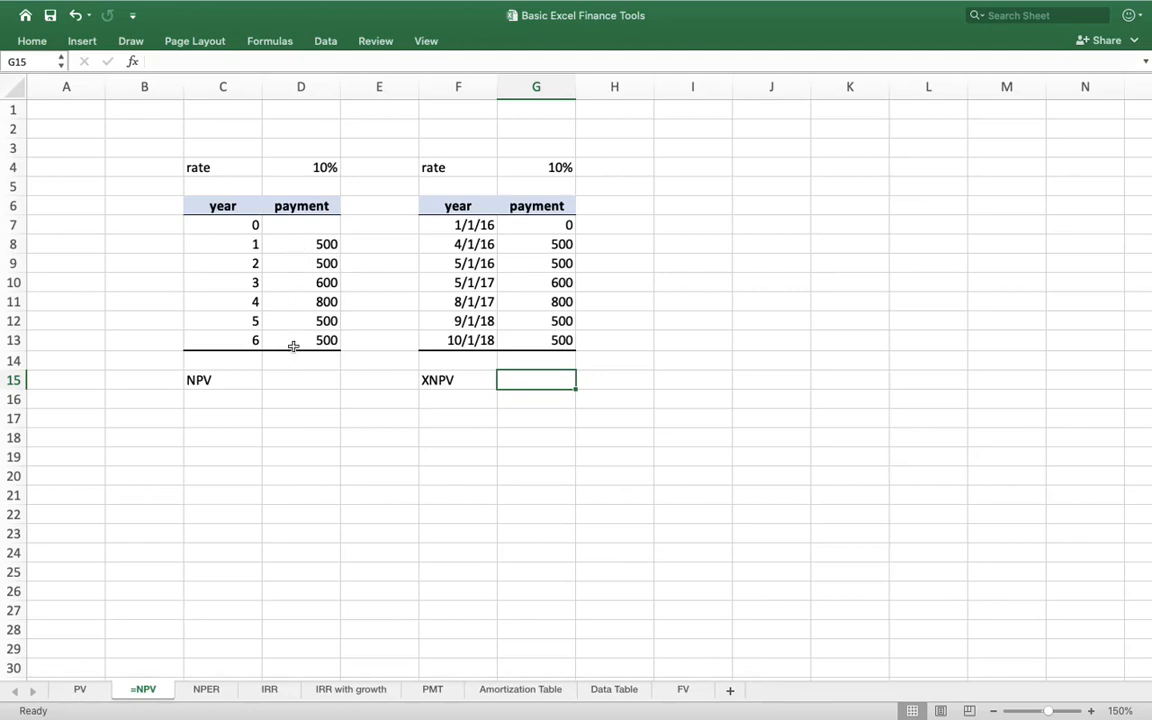
{"action": "left_click", "coordinate": [300, 380]}
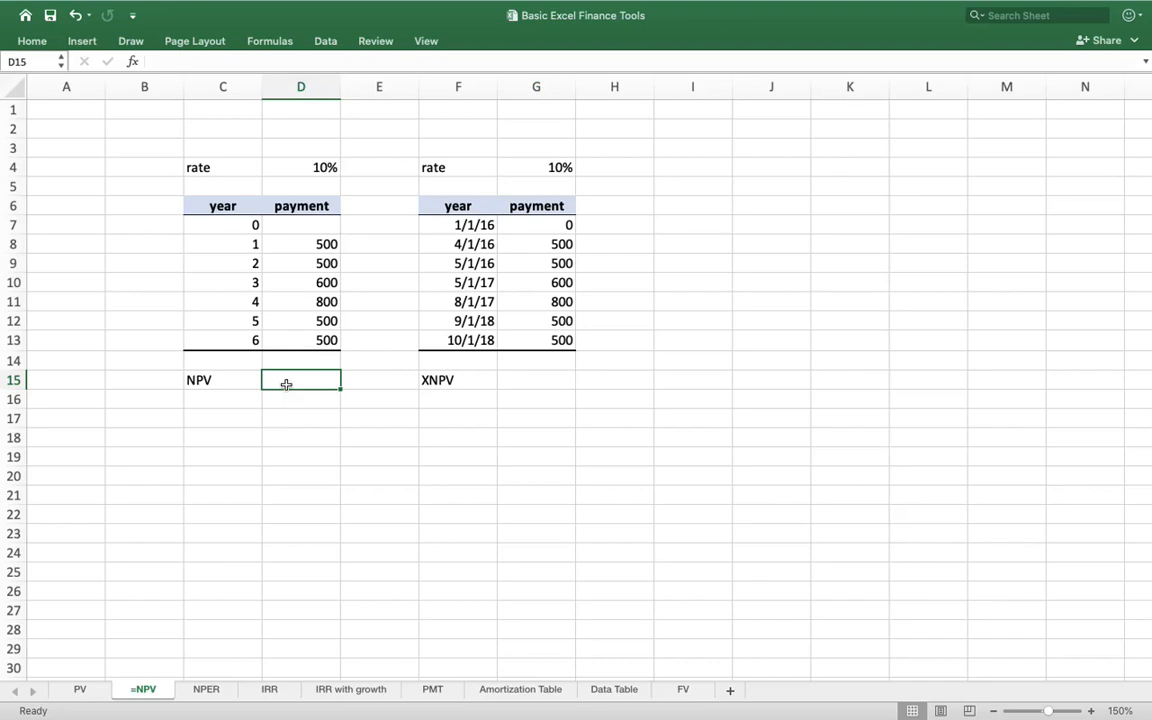
{"action": "type", "text": "=npv("}
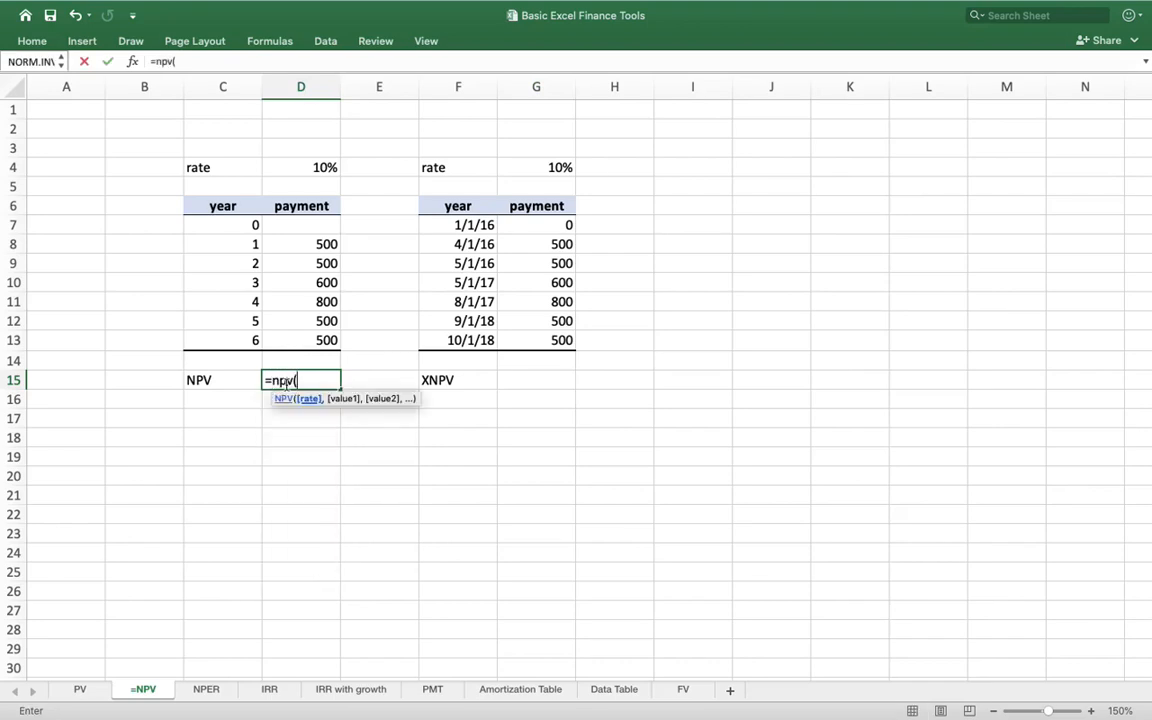
{"action": "left_click", "coordinate": [301, 167]}
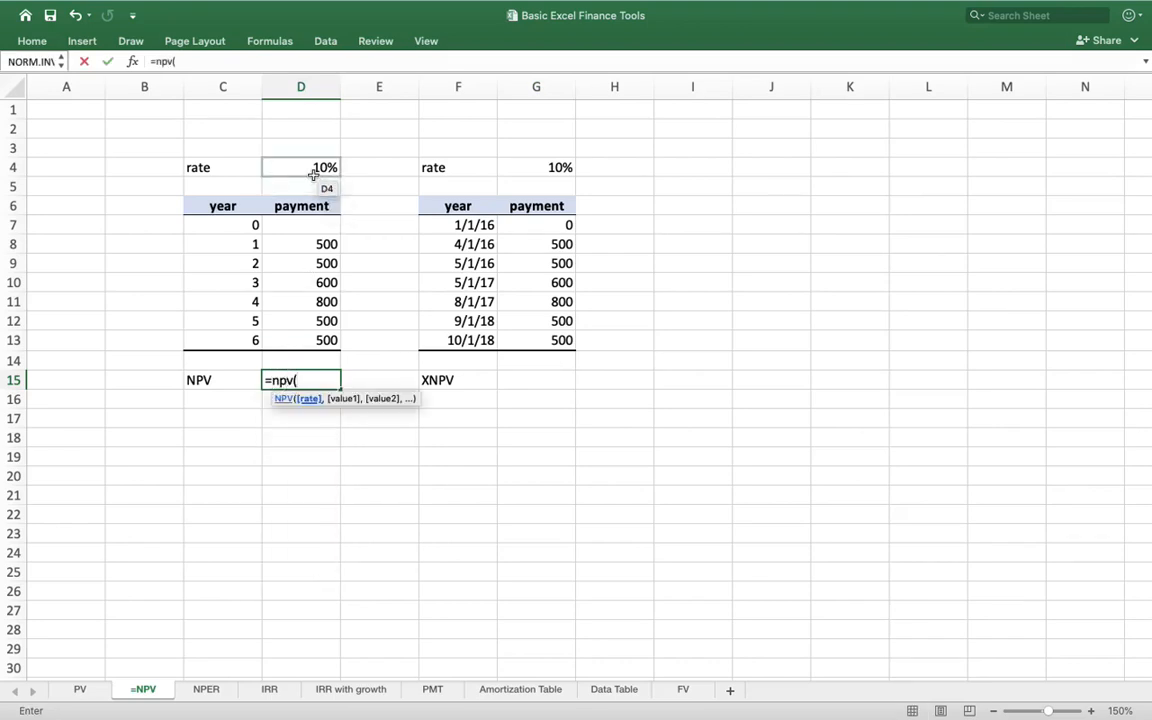
{"action": "left_click", "coordinate": [300, 167]}
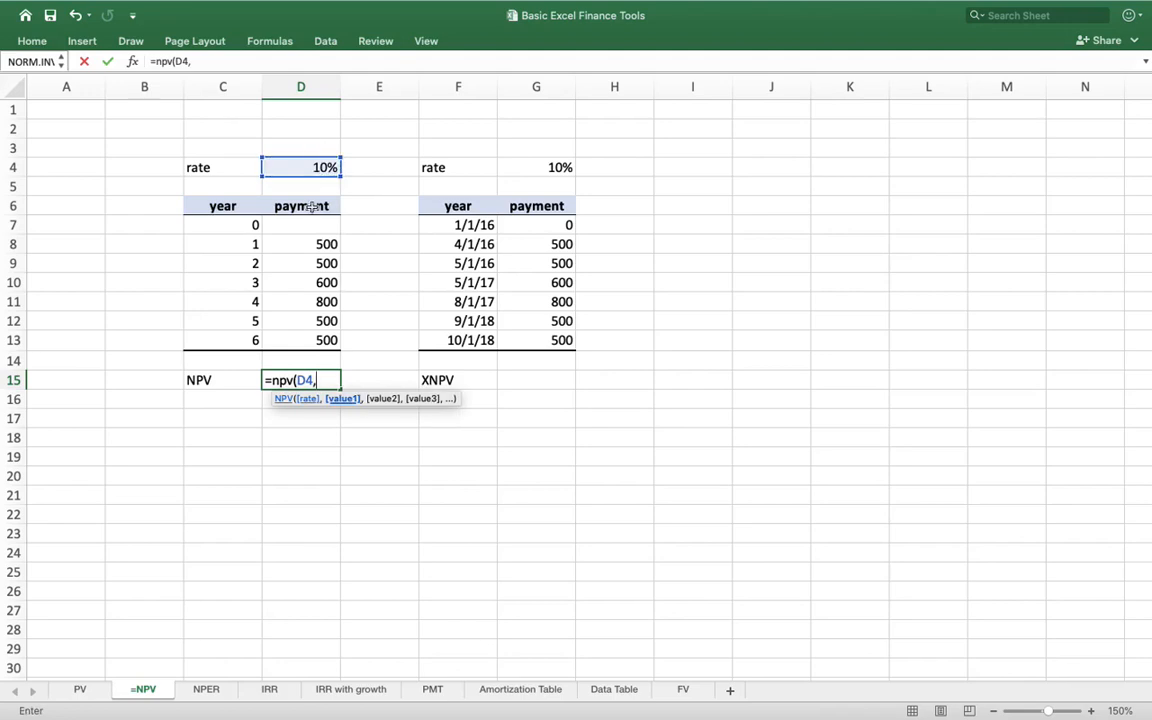
{"action": "left_click_drag", "start_coordinate": [327, 244], "coordinate": [301, 301]}
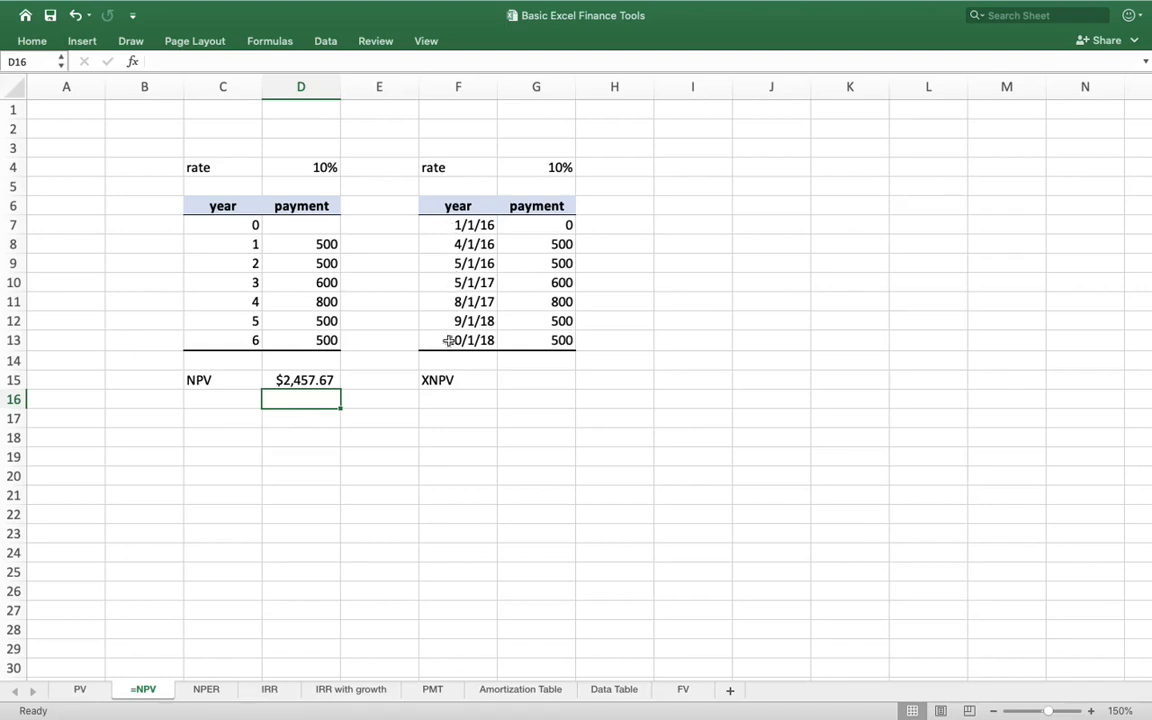
Enter =XNPV(G4,G7:G13,F7:F13) in G15 beside the XNPV label
{"action": "left_click", "coordinate": [536, 379]}
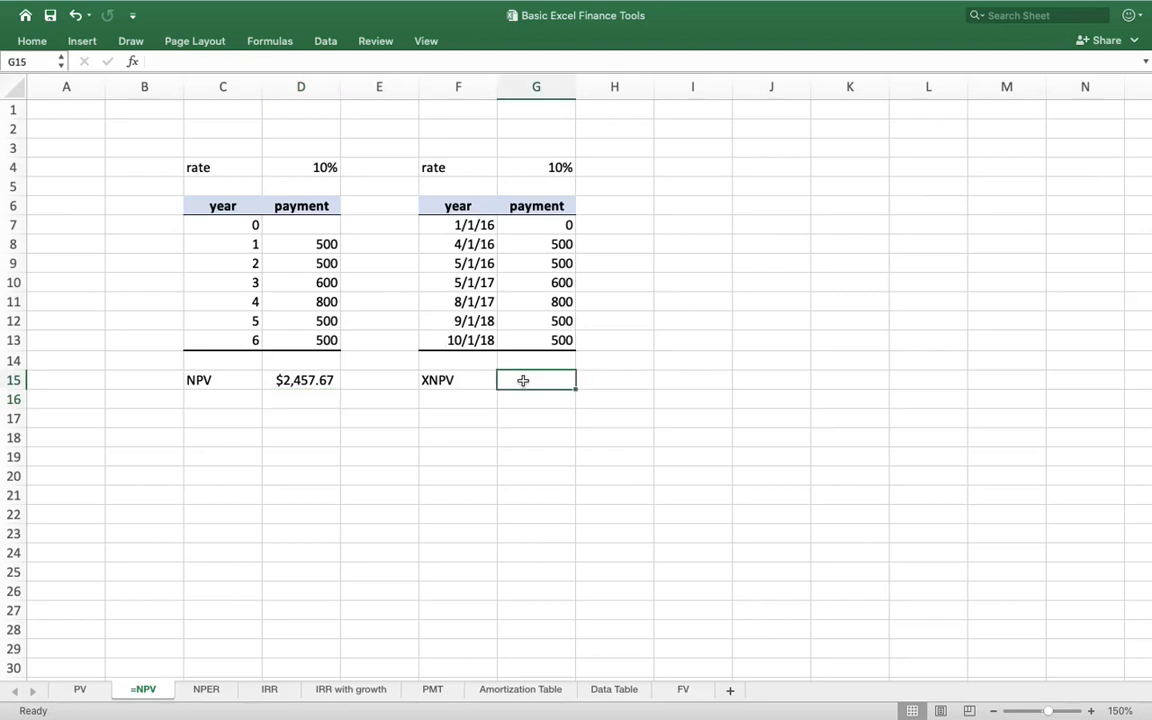
{"action": "type", "text": "="}
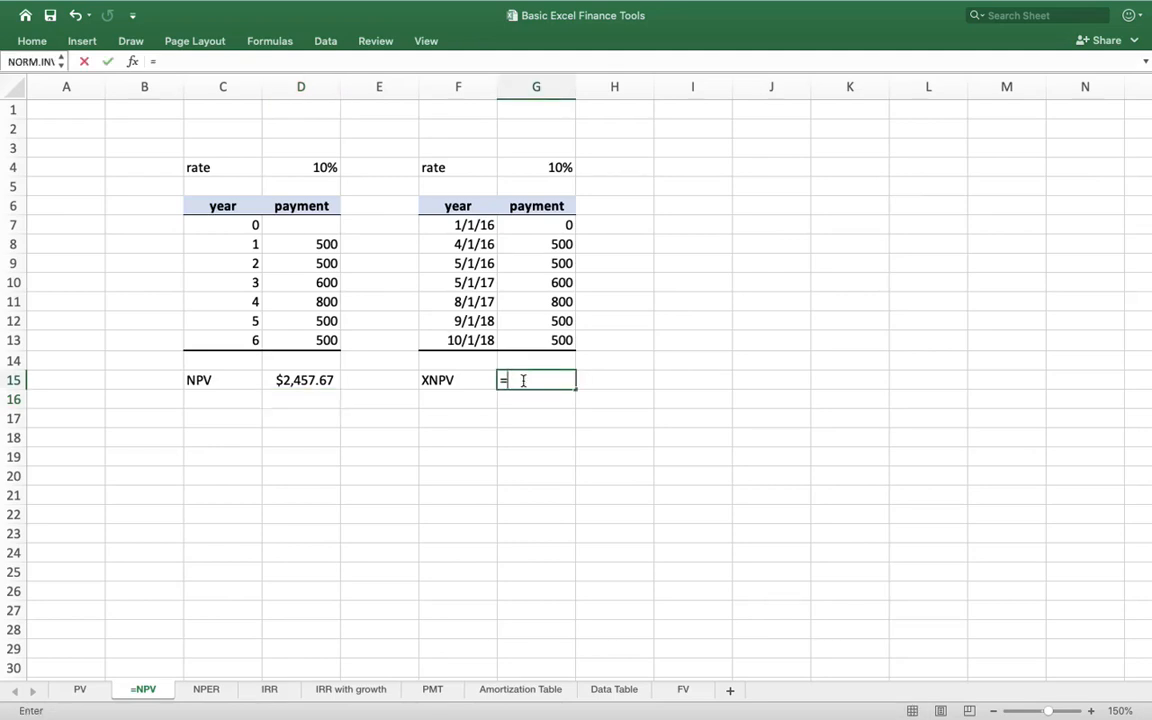
{"action": "type", "text": "xnpv"}
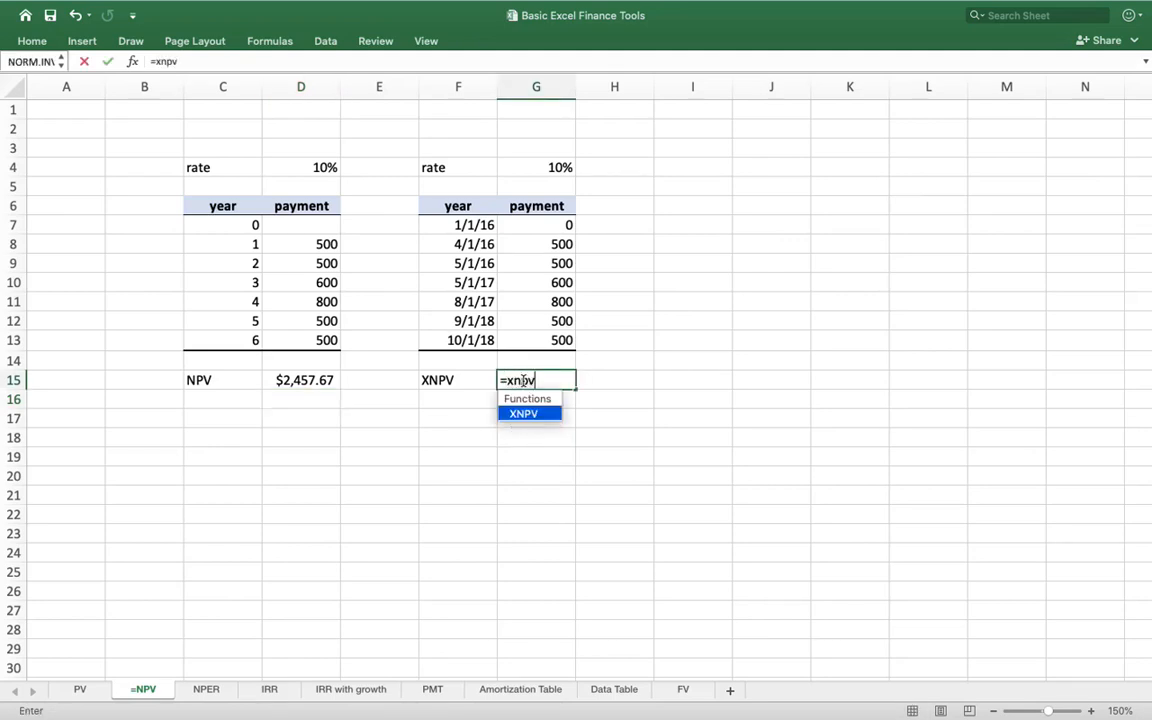
{"action": "type", "text": "("}
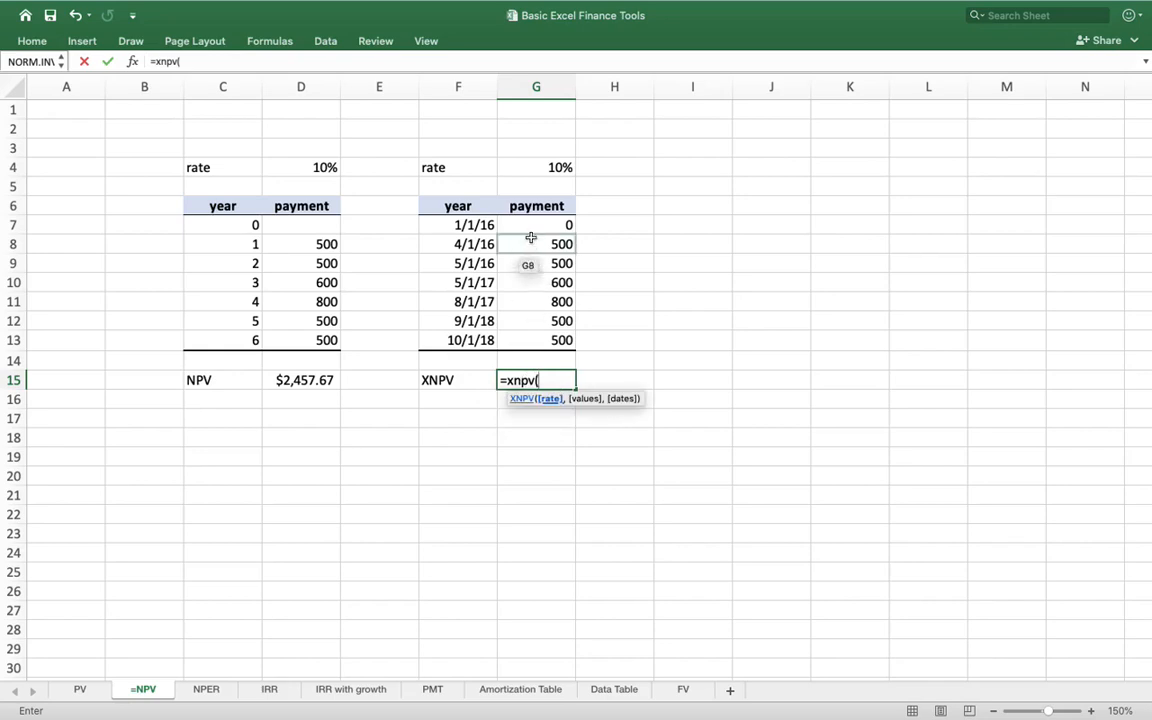
{"action": "left_click", "coordinate": [536, 167]}
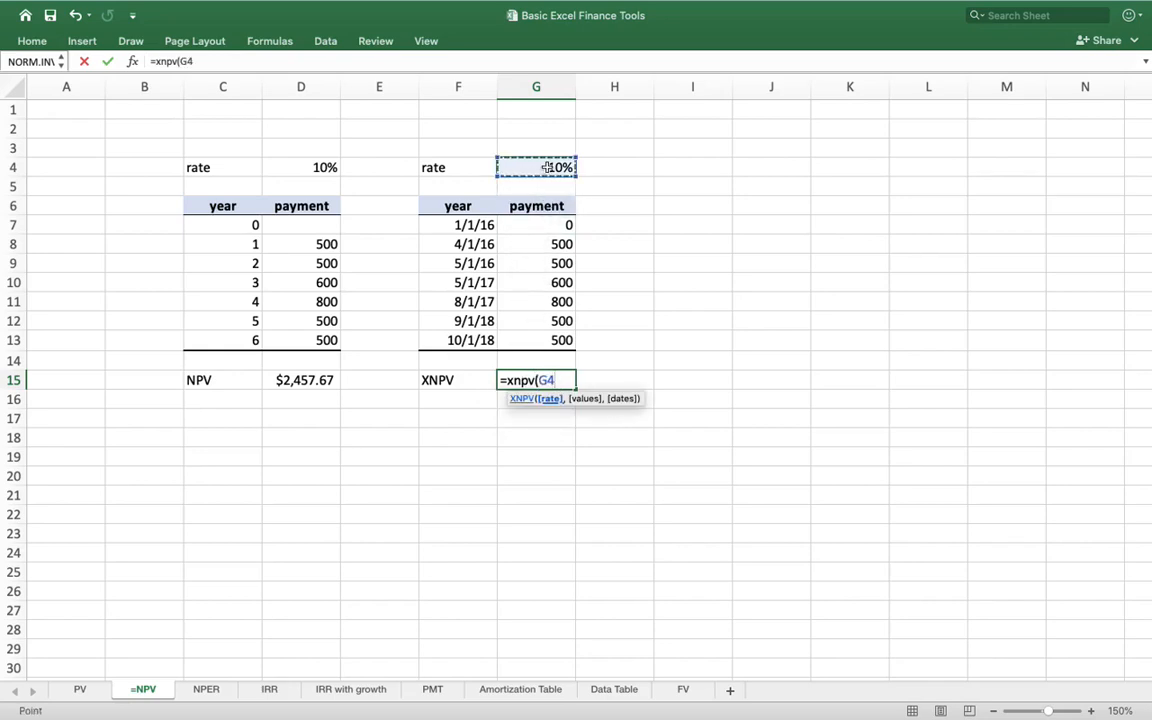
{"action": "type", "text": ","}
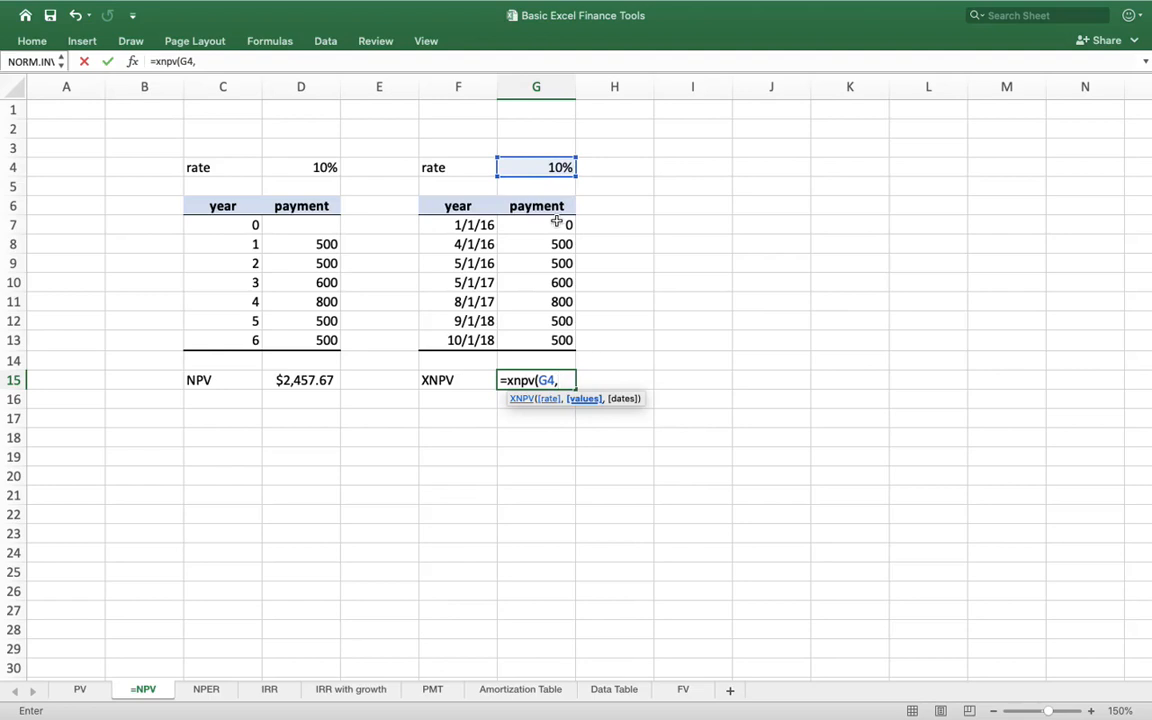
{"action": "left_click_drag", "start_coordinate": [536, 224], "coordinate": [536, 340]}
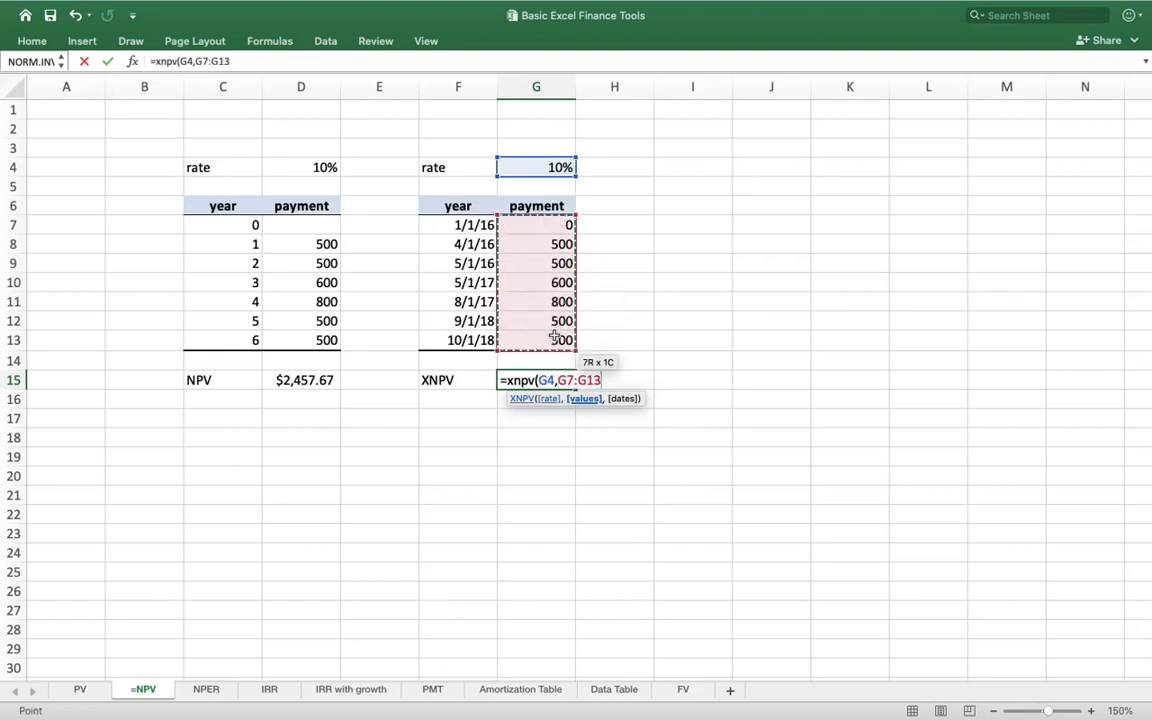
{"action": "type", "text": ","}
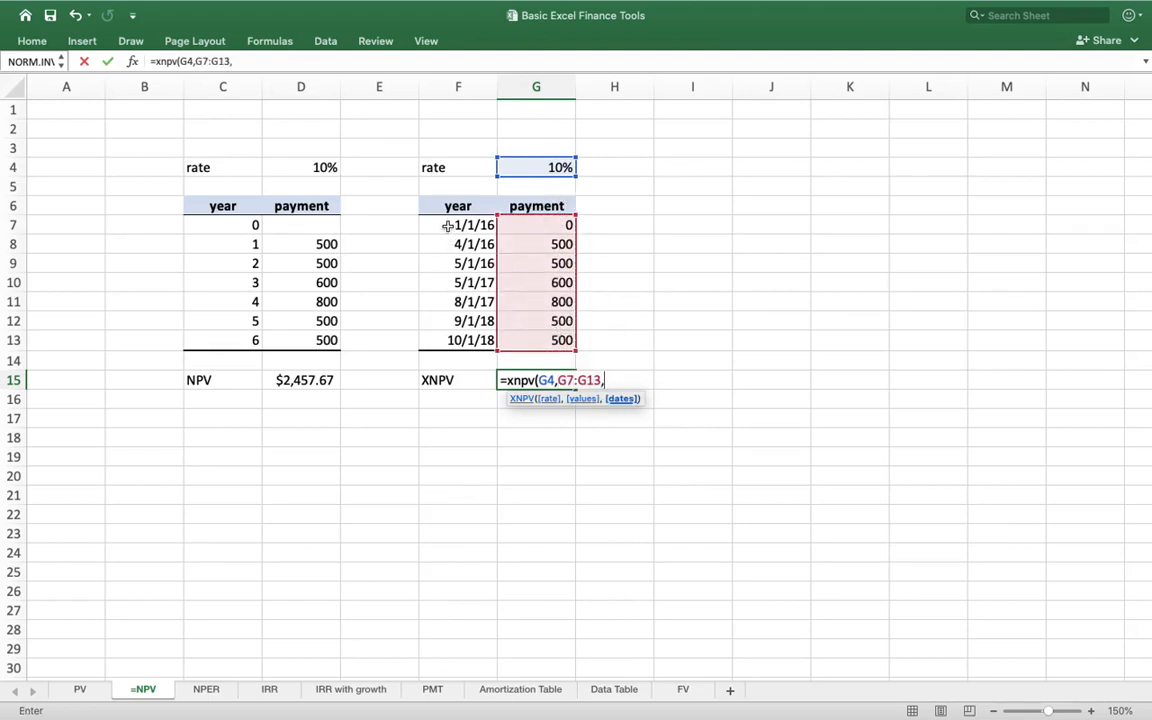
{"action": "left_click_drag", "start_coordinate": [458, 225], "coordinate": [458, 340]}
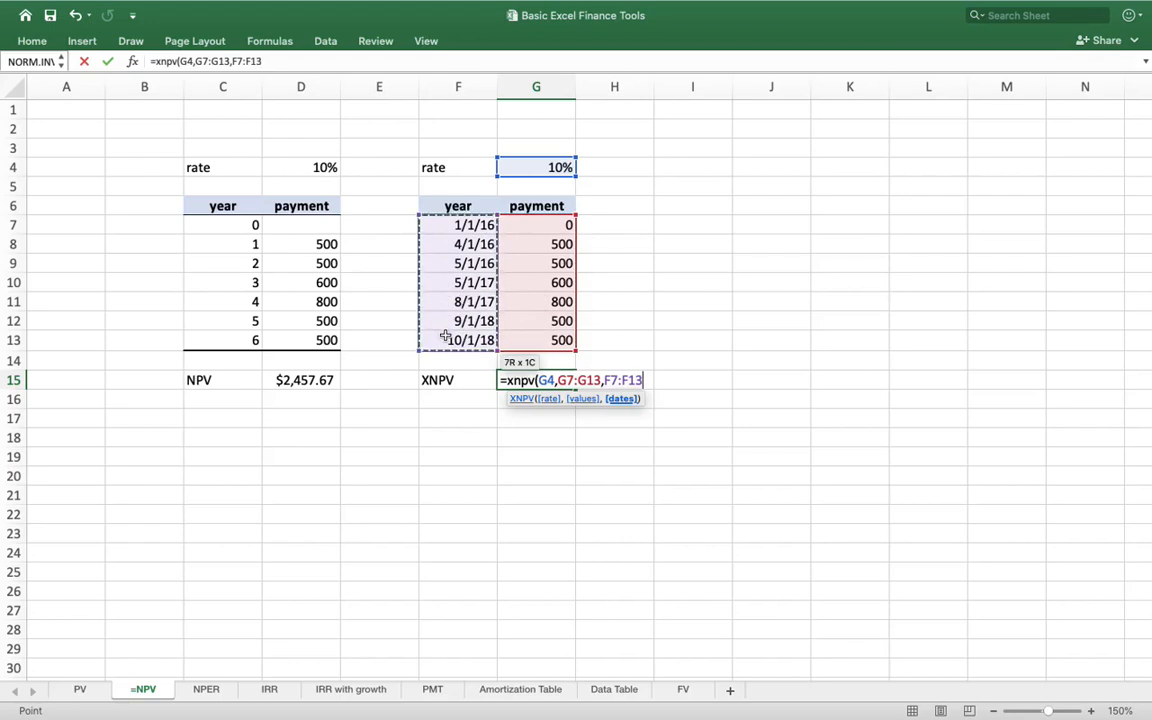